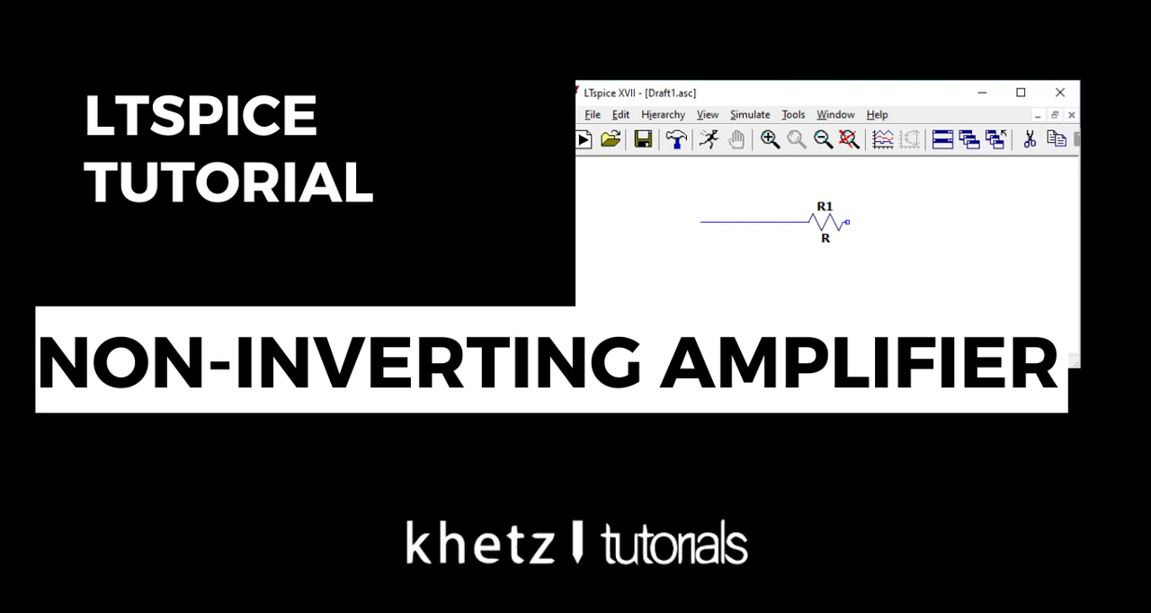
- Place resistor R1 and an OP07 op-amp U1 beside it on the schematic
{"action": "left_click", "coordinate": [1021, 92]}
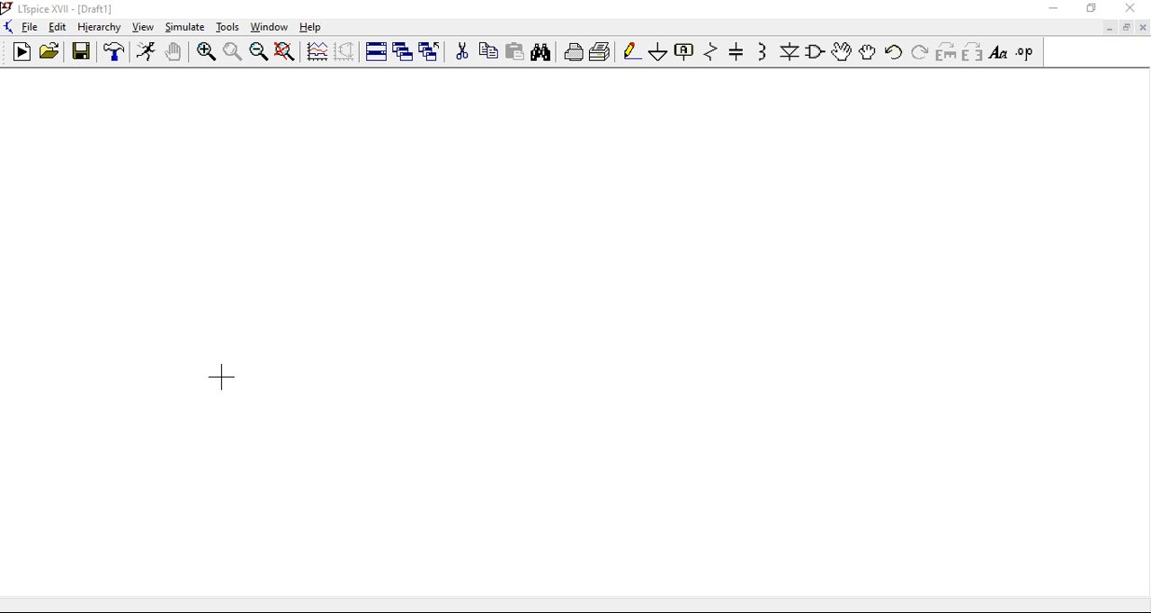
{"action": "mouse_move", "coordinate": [323, 262]}
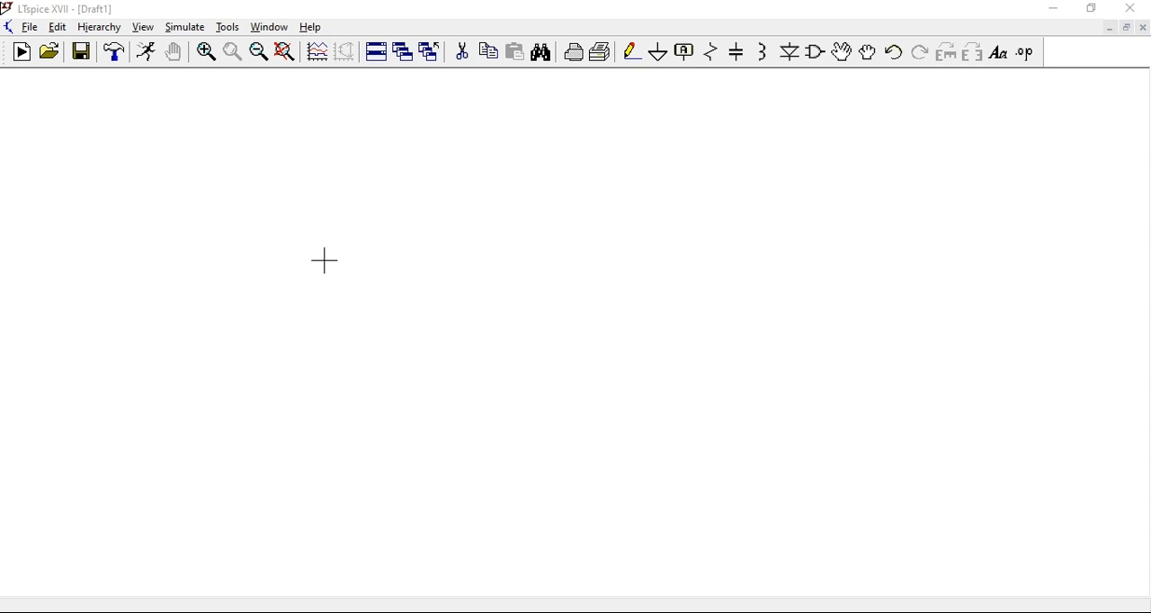
{"action": "mouse_move", "coordinate": [323, 262]}
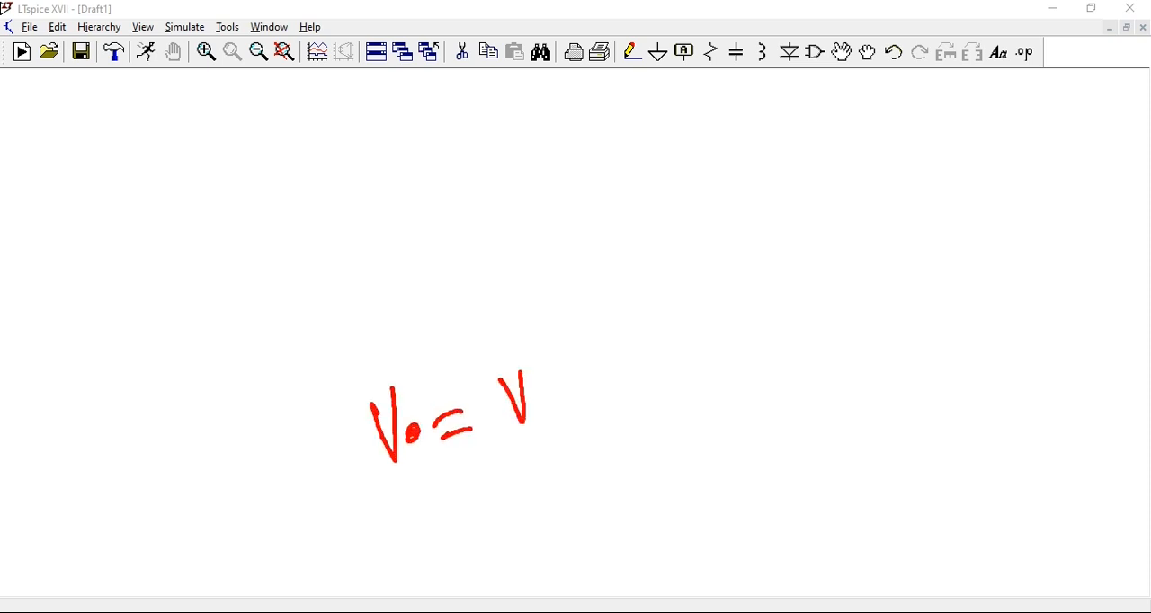
{"action": "left_click_drag", "start_coordinate": [504, 378], "coordinate": [630, 440]}
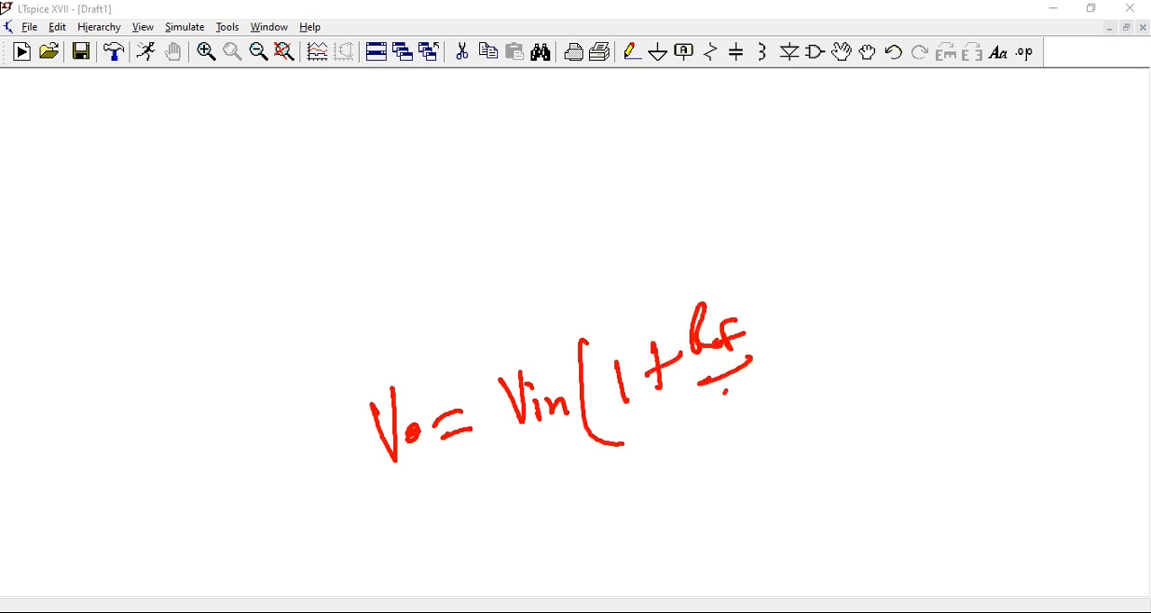
{"action": "left_click_drag", "start_coordinate": [728, 387], "coordinate": [796, 441]}
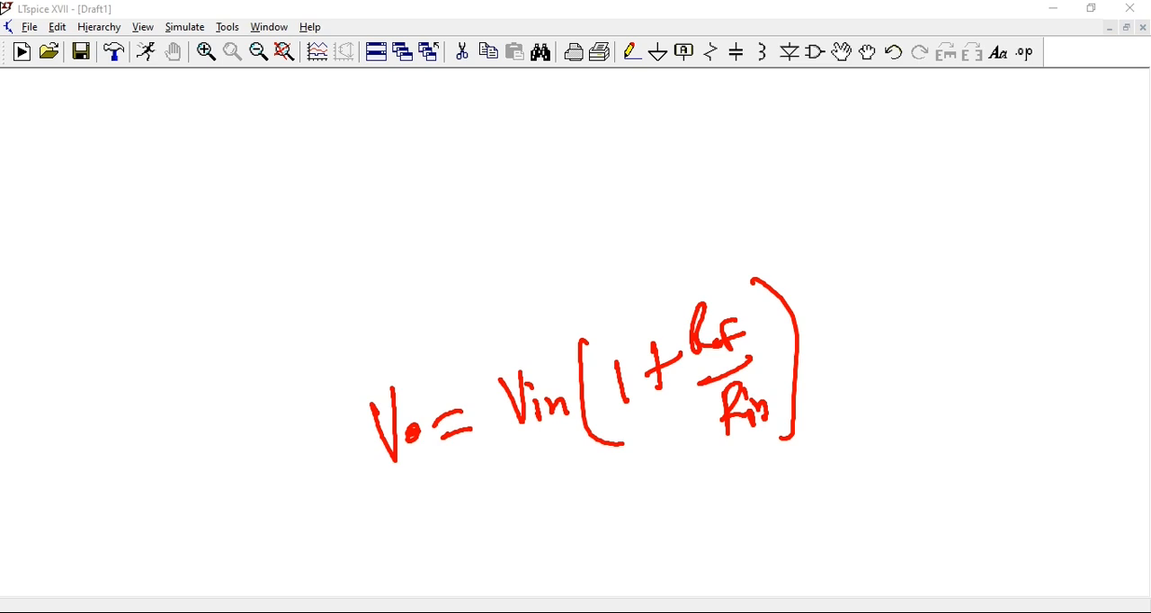
{"action": "mouse_move", "coordinate": [323, 262]}
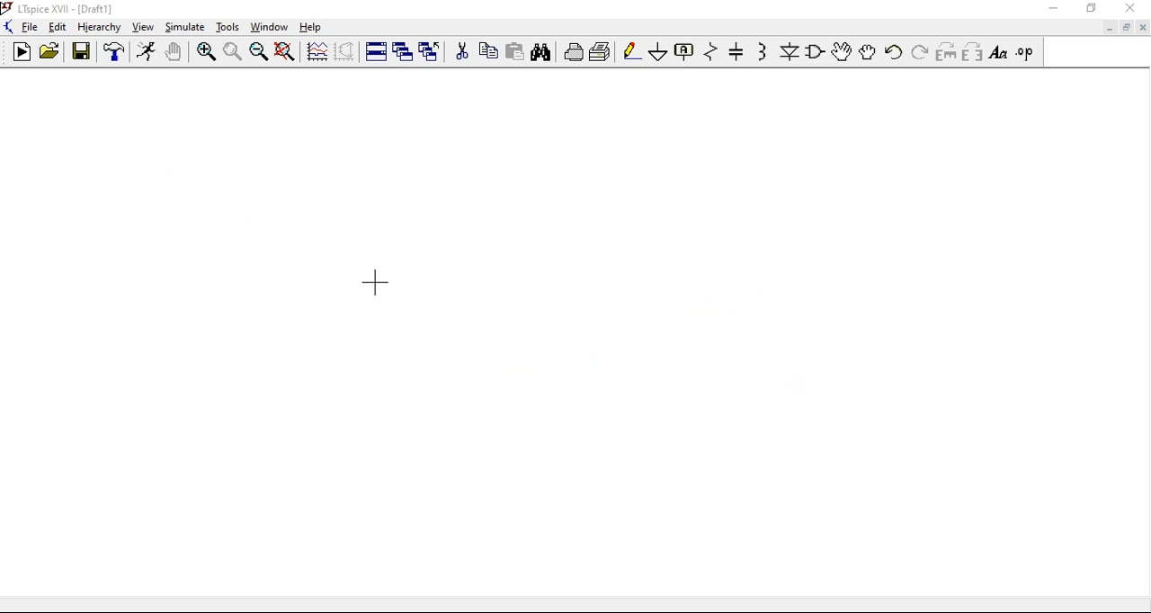
{"action": "mouse_move", "coordinate": [438, 291]}
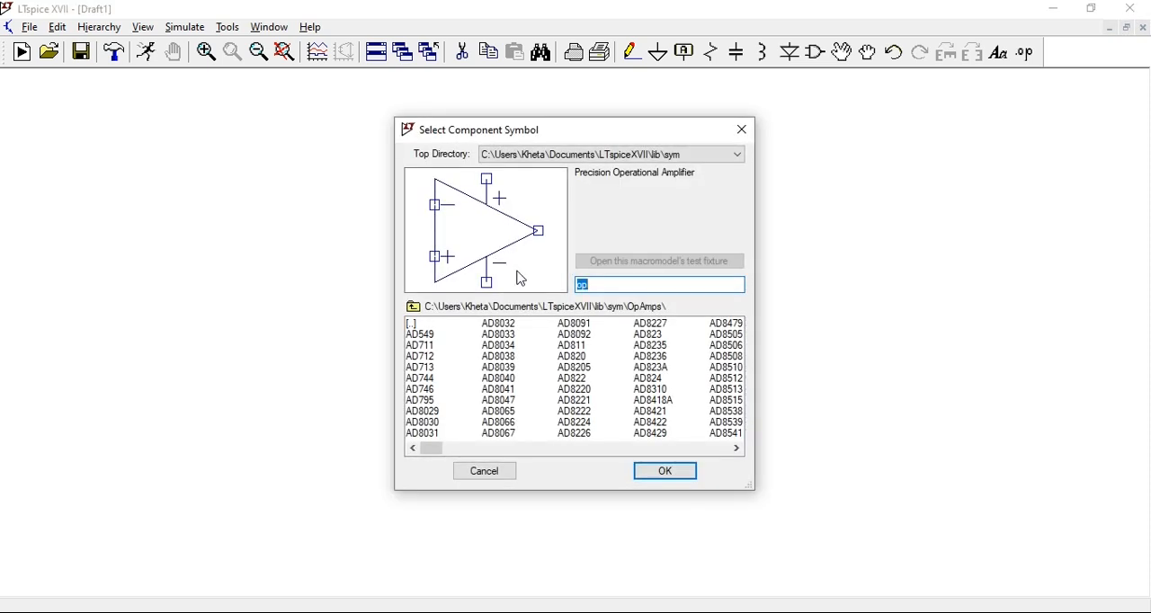
{"action": "left_click", "coordinate": [663, 470]}
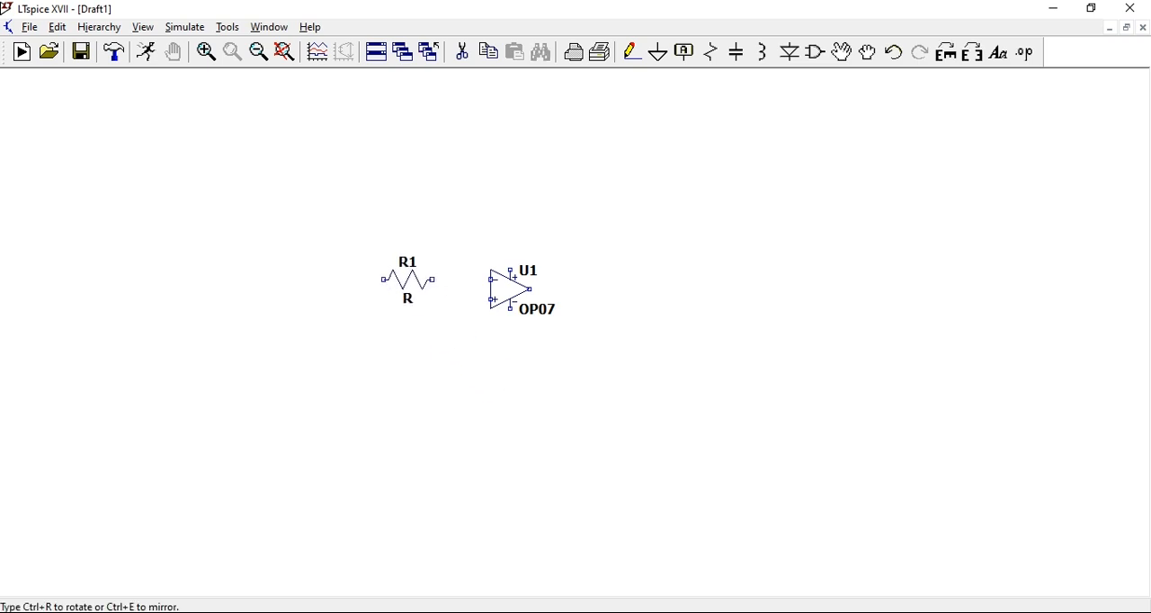
- Place resistor R2 above the op-amp and wire R1 and R2 to the inverting input and output
{"action": "left_click", "coordinate": [504, 211]}
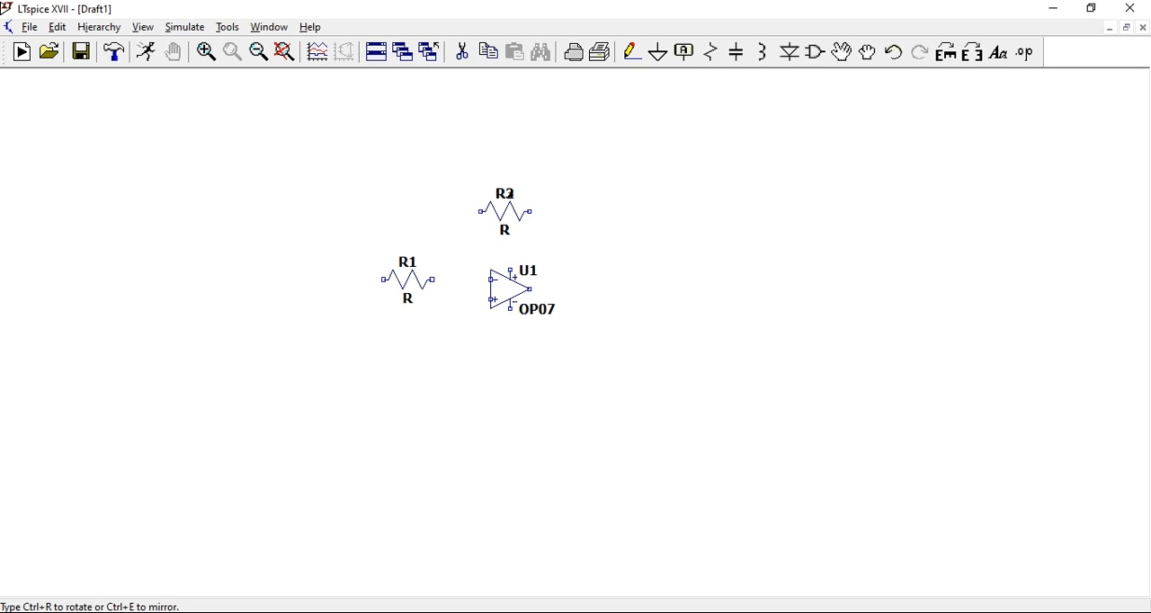
{"action": "left_click", "coordinate": [454, 231]}
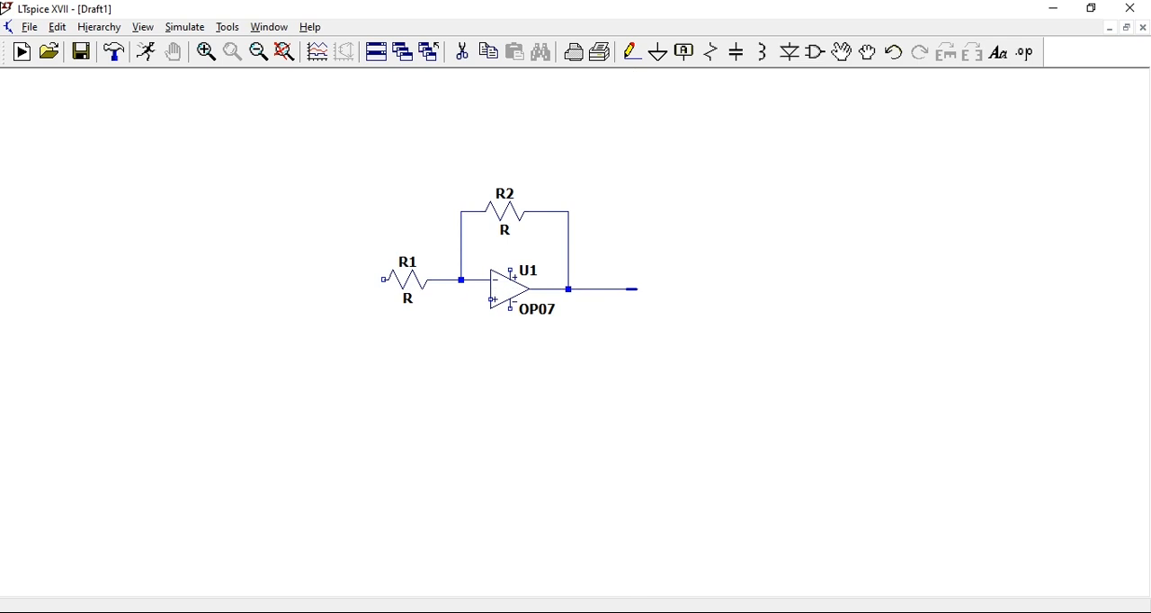
{"action": "mouse_move", "coordinate": [430, 286]}
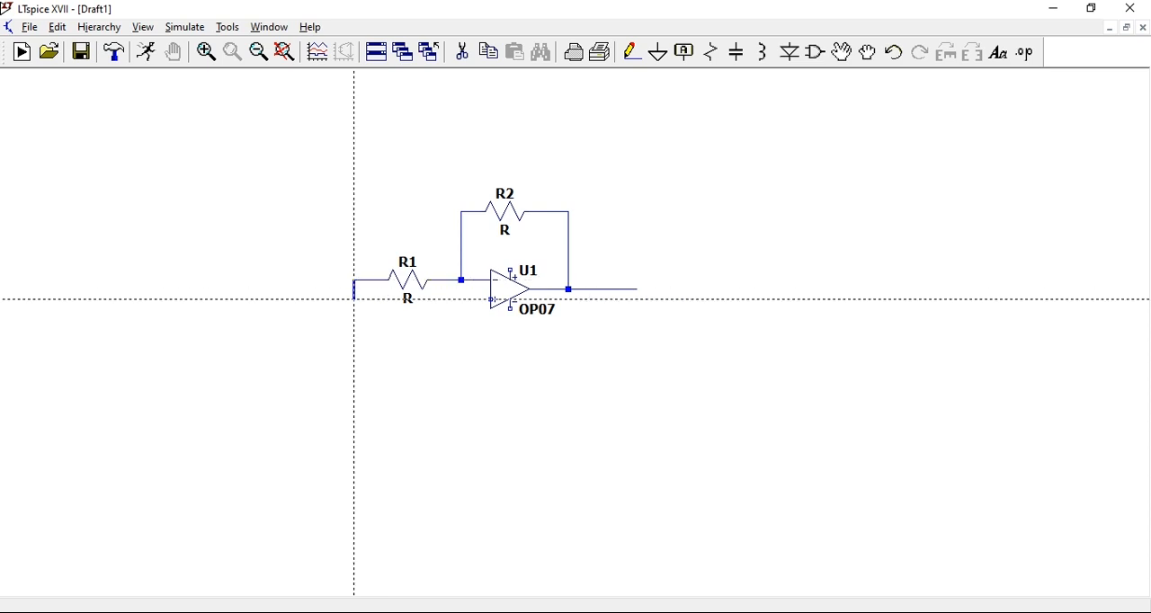
- Ground R1's free end and place grounded source V1 below the non-inverting input
{"action": "left_click", "coordinate": [353, 292]}
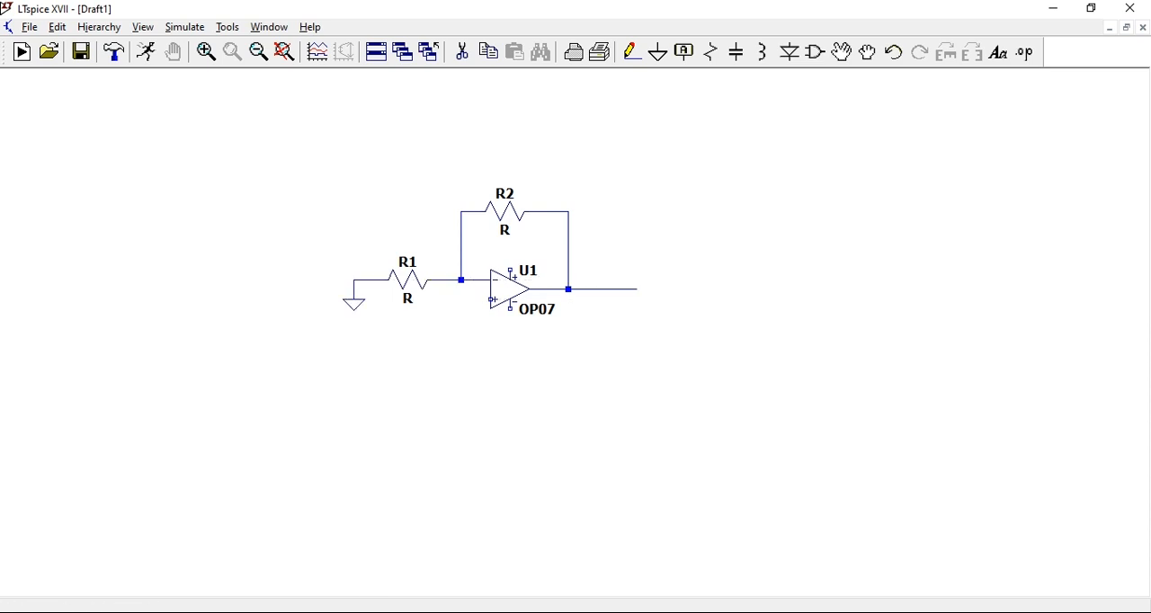
{"action": "mouse_move", "coordinate": [403, 363]}
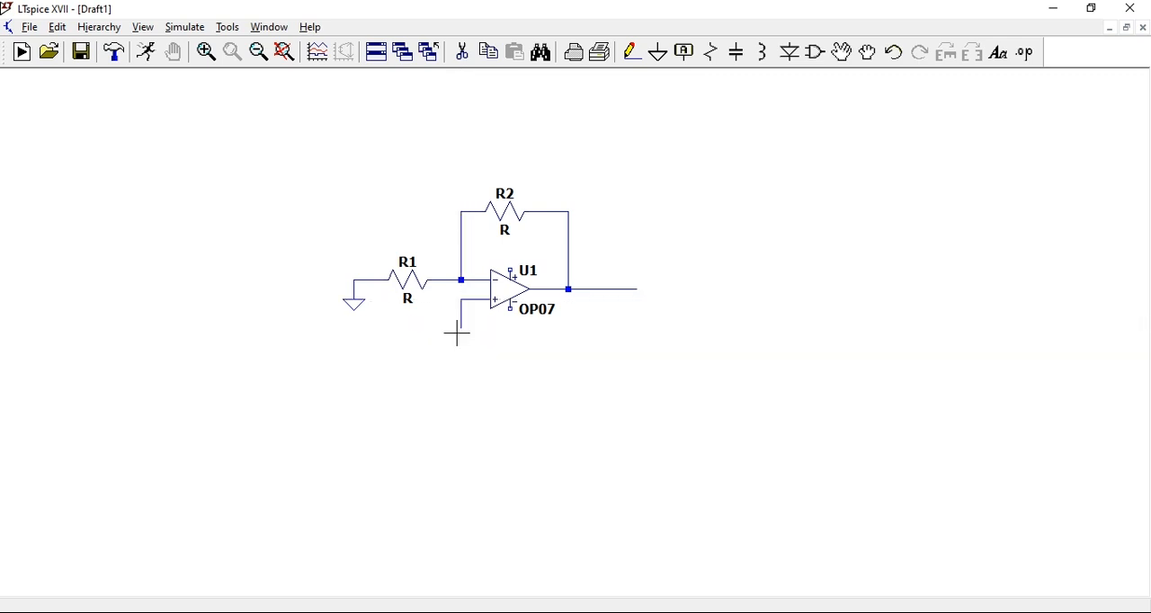
{"action": "left_click", "coordinate": [460, 351]}
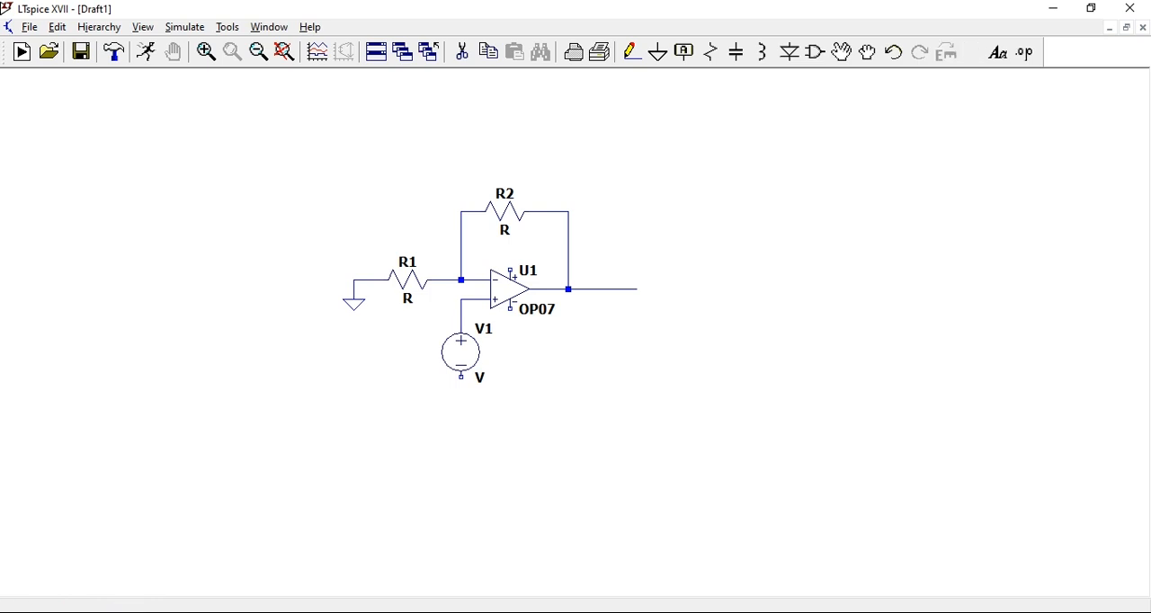
{"action": "left_click", "coordinate": [459, 379]}
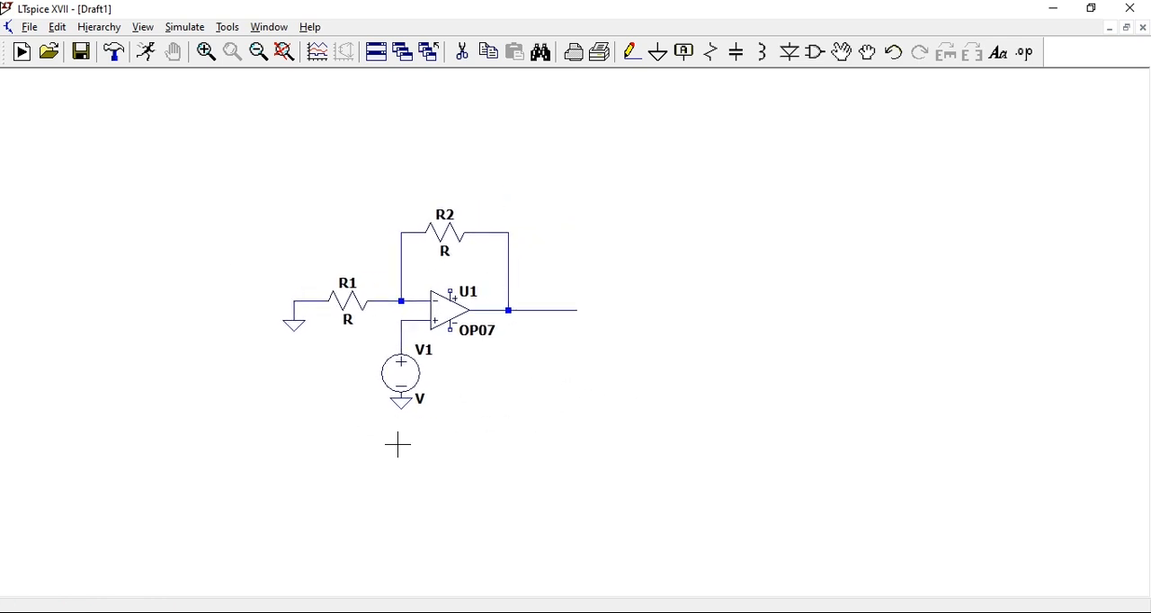
{"action": "mouse_move", "coordinate": [549, 438]}
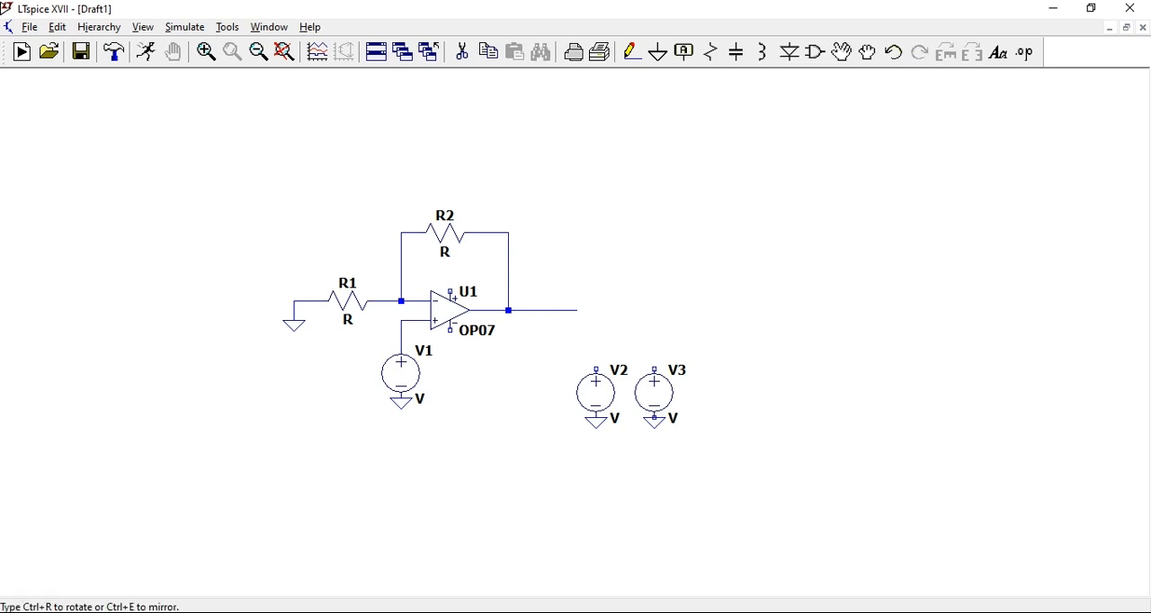
- Set supply source V2 to 5 V DC and V3 to -5 V DC
{"action": "double_click", "coordinate": [595, 389]}
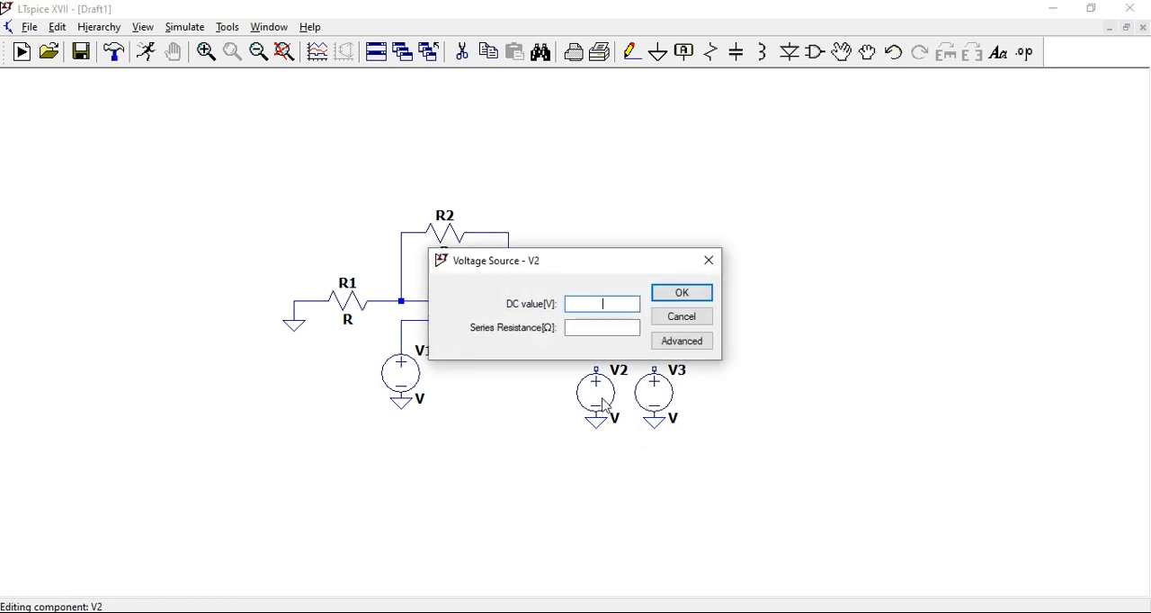
{"action": "left_click", "coordinate": [681, 292]}
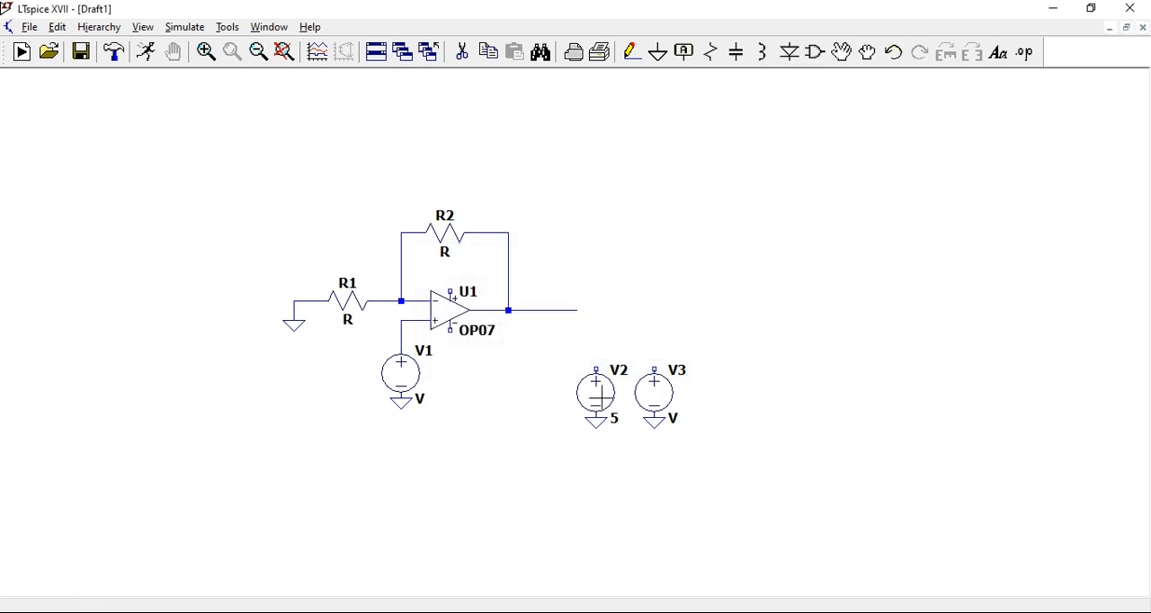
{"action": "double_click", "coordinate": [655, 385]}
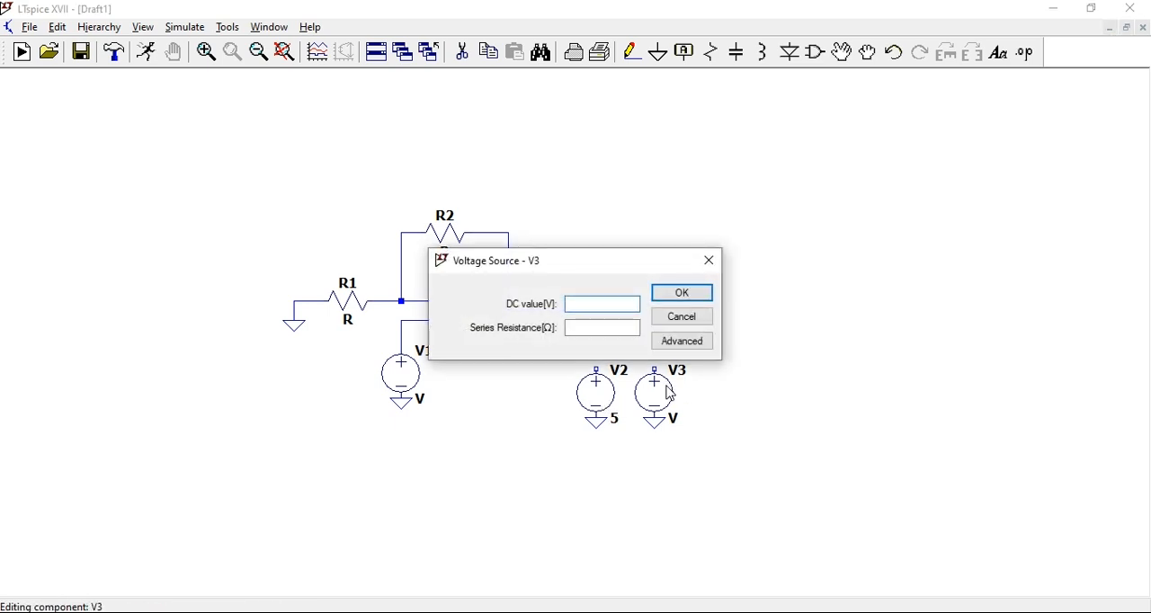
{"action": "left_click", "coordinate": [681, 292]}
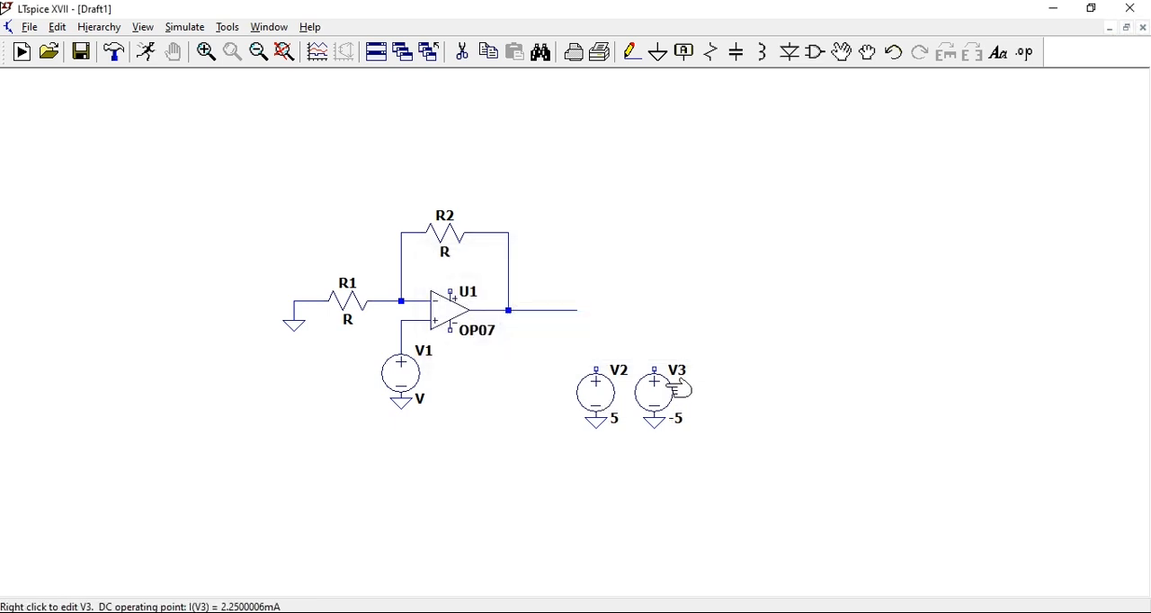
{"action": "left_click", "coordinate": [683, 51]}
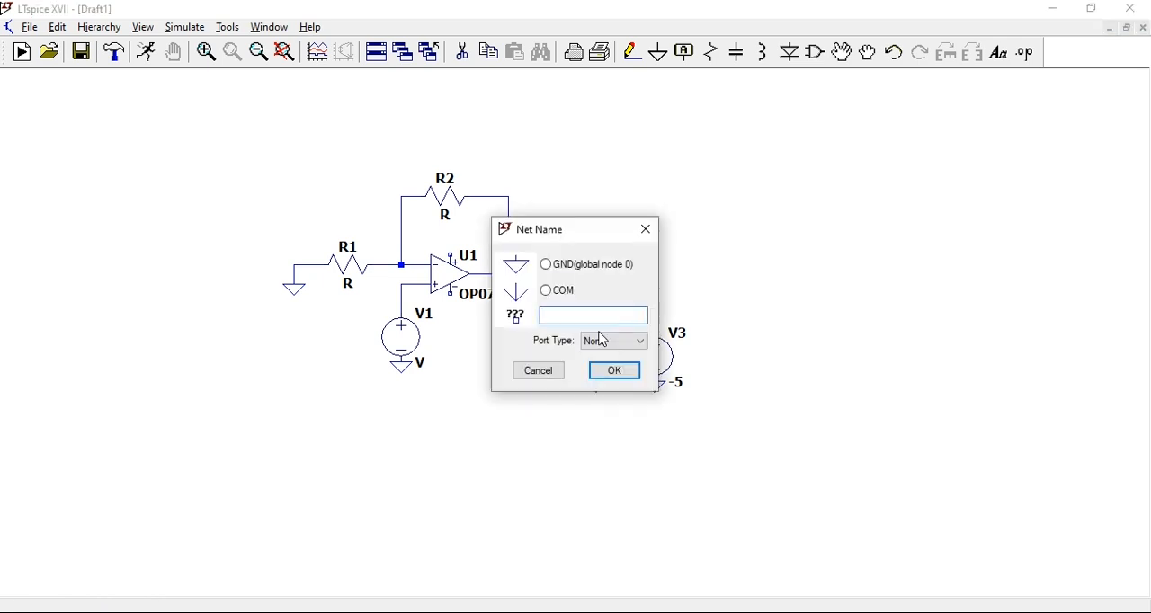
- Label the supply nets V+ on the 5 V source and V- on the -5 V source
{"action": "left_click", "coordinate": [613, 369]}
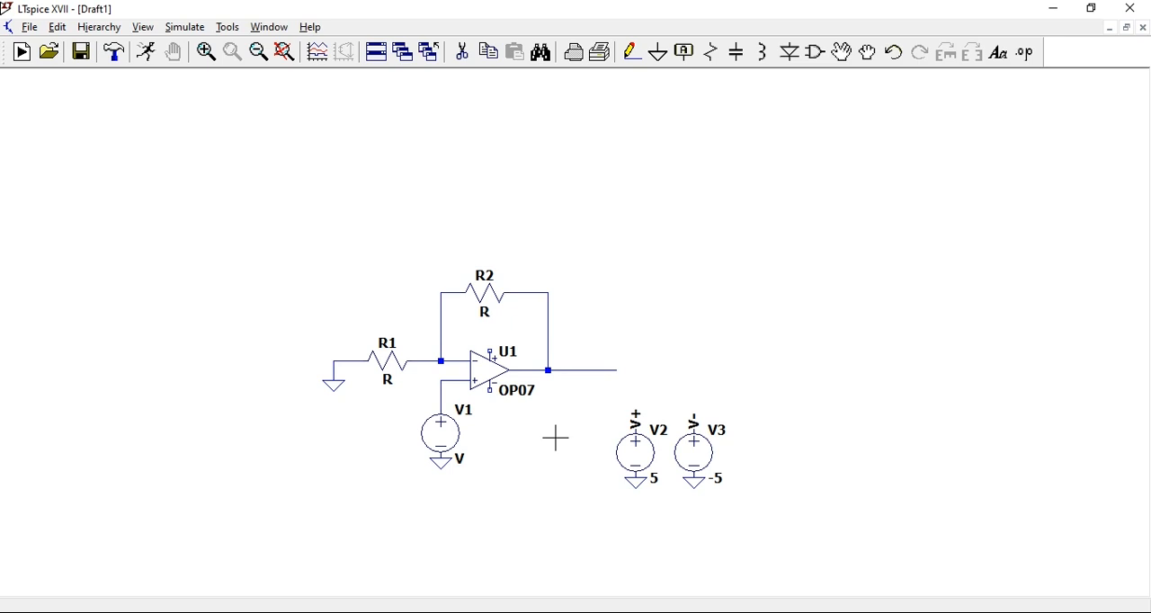
{"action": "mouse_move", "coordinate": [598, 412]}
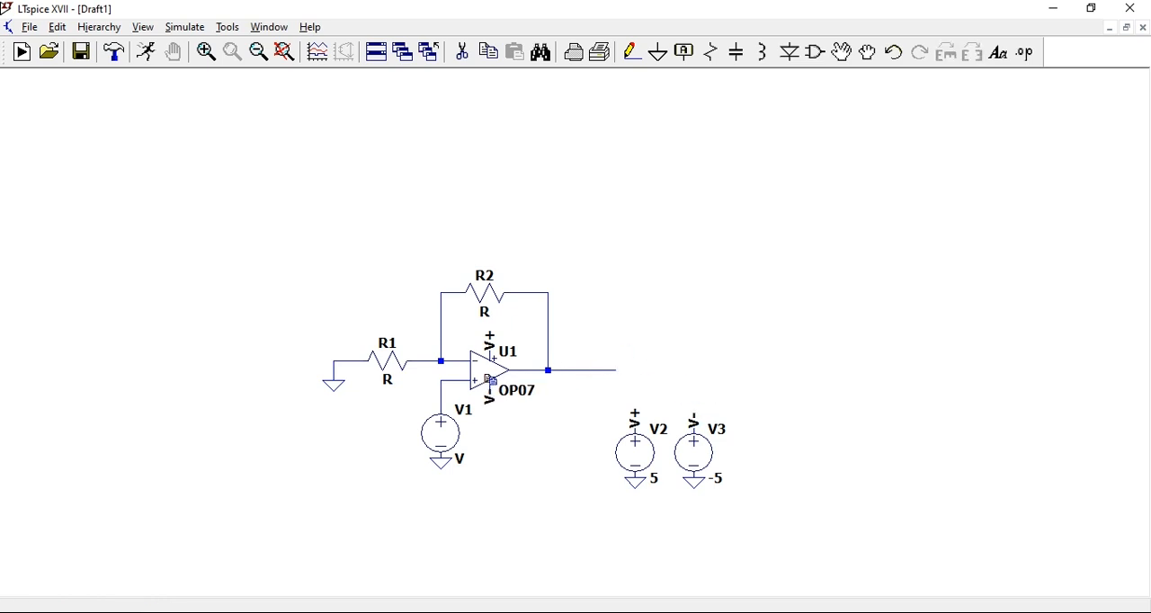
{"action": "mouse_move", "coordinate": [614, 407]}
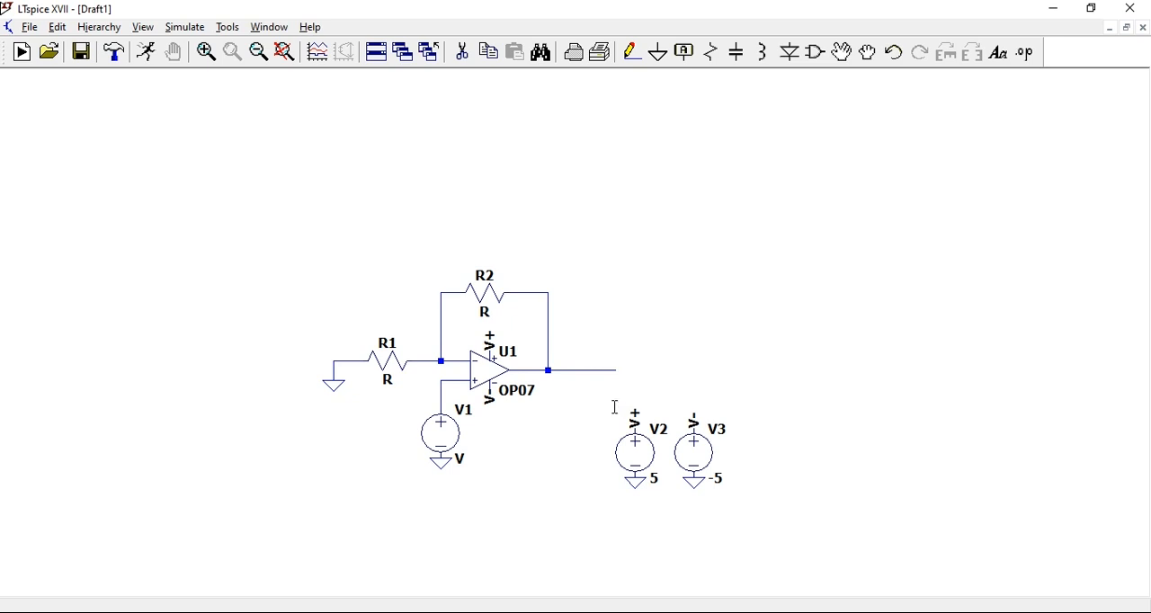
{"action": "mouse_move", "coordinate": [610, 403]}
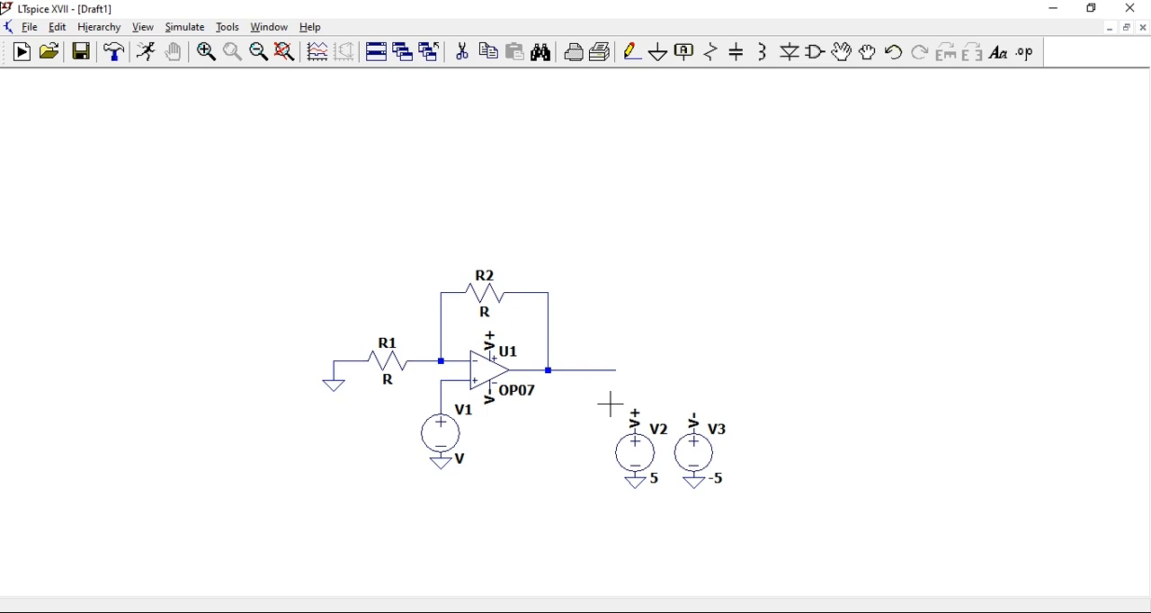
{"action": "mouse_move", "coordinate": [400, 434]}
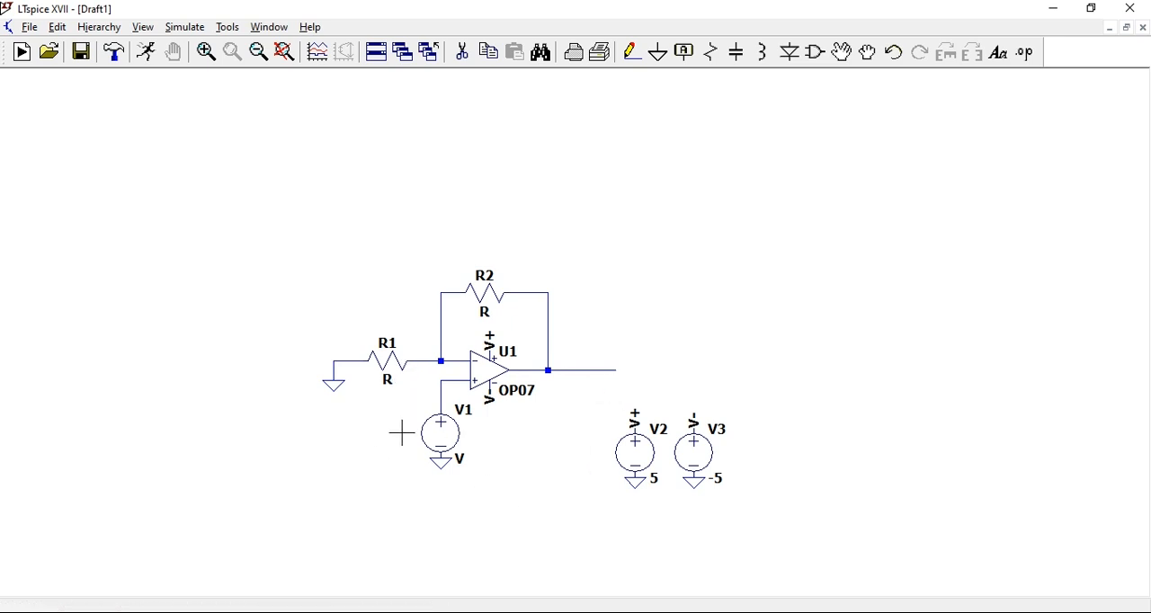
{"action": "mouse_move", "coordinate": [624, 264]}
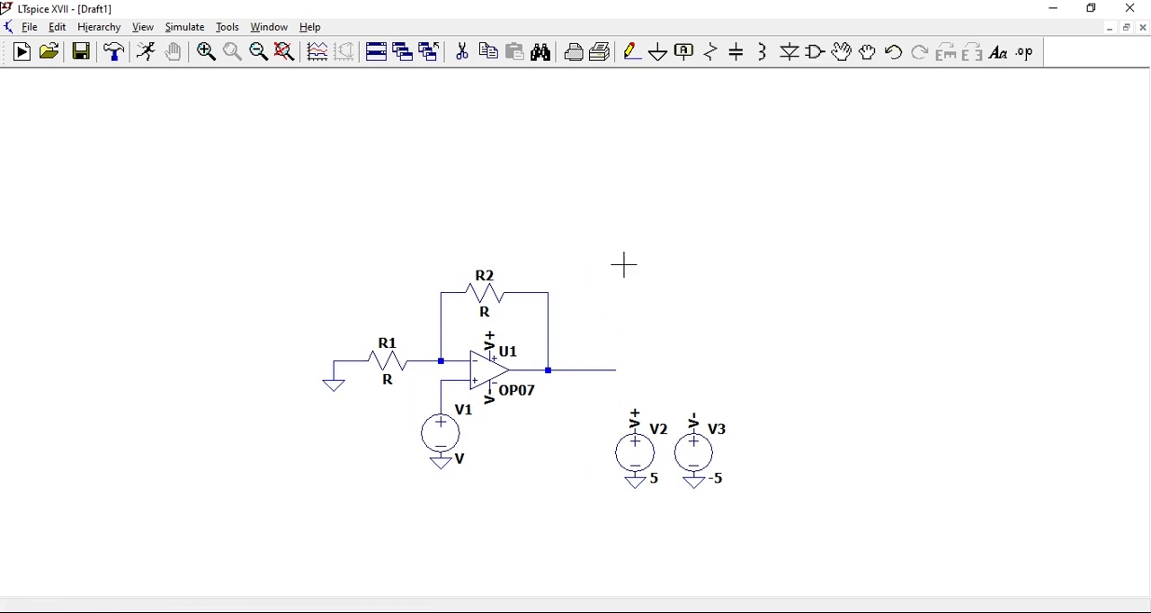
- Give input source V1 a DC value of 1 V
{"action": "double_click", "coordinate": [440, 437]}
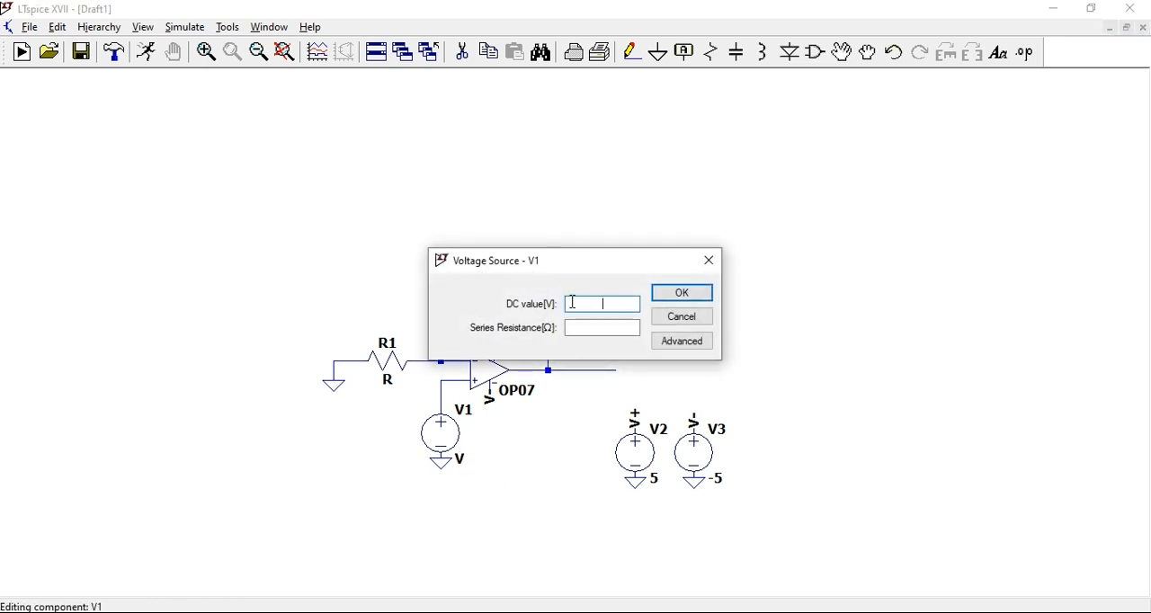
{"action": "left_click", "coordinate": [681, 292]}
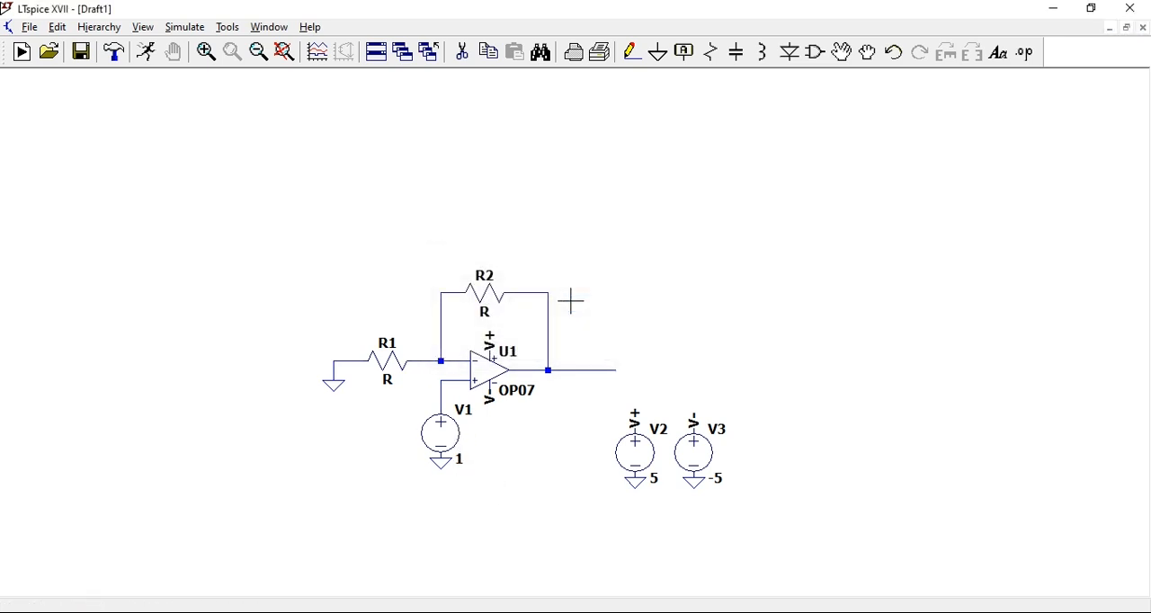
{"action": "mouse_move", "coordinate": [638, 317]}
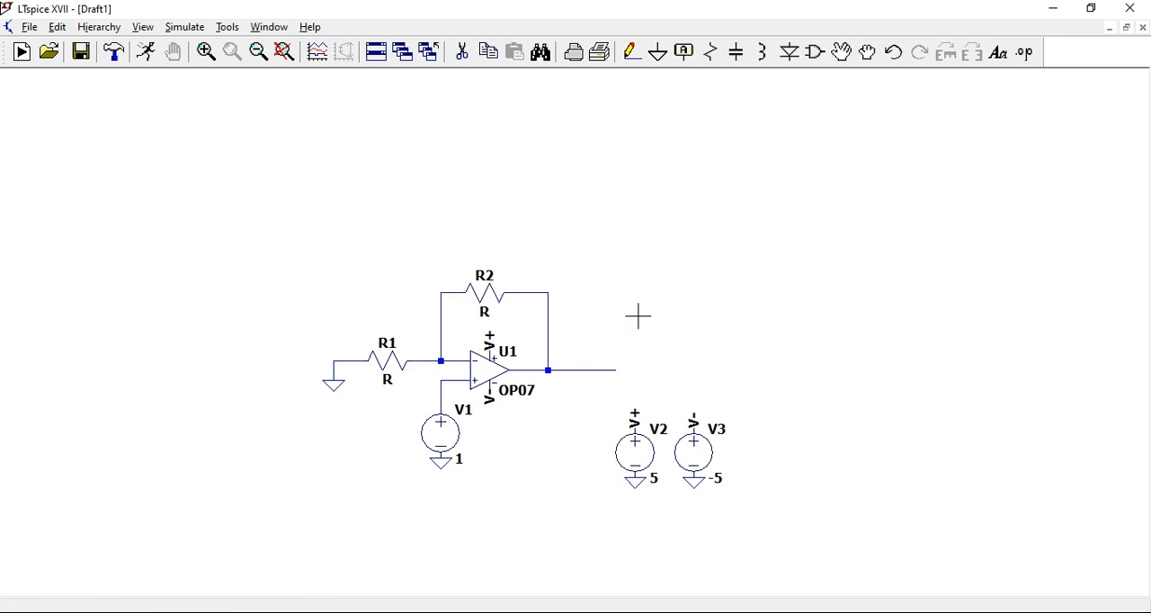
{"action": "mouse_move", "coordinate": [602, 272]}
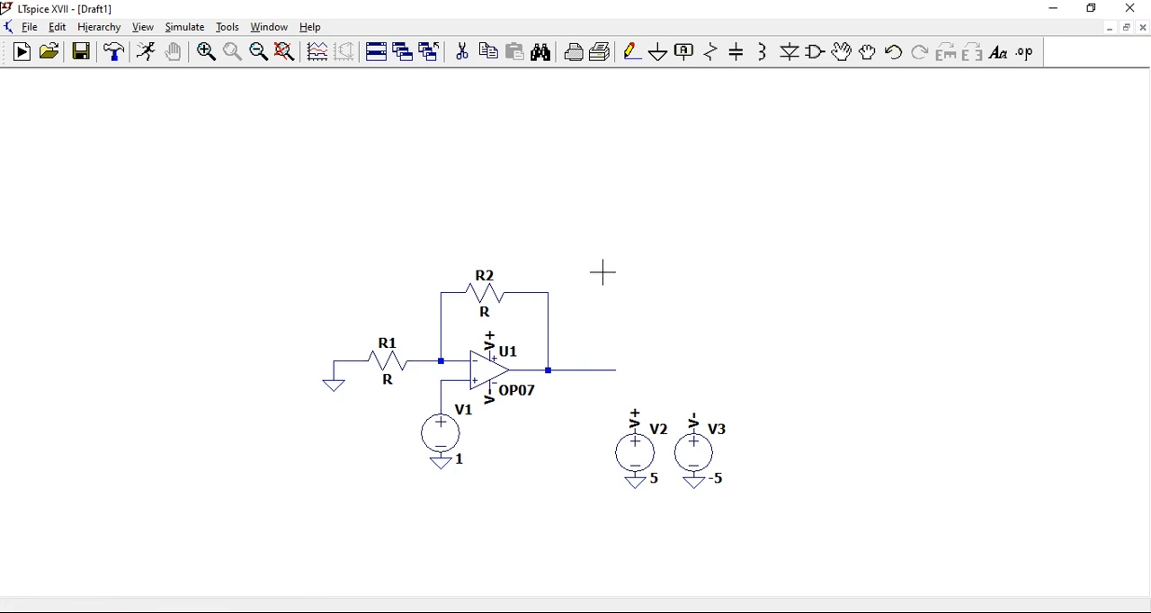
{"action": "left_click_drag", "start_coordinate": [576, 189], "coordinate": [580, 243]}
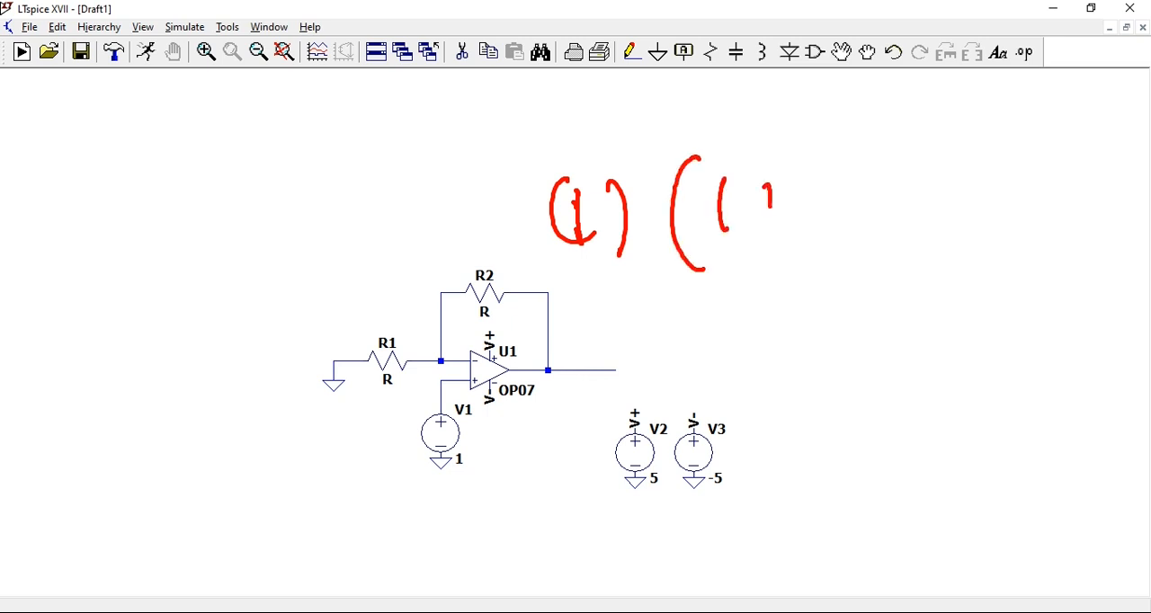
{"action": "left_click_drag", "start_coordinate": [769, 207], "coordinate": [846, 261]}
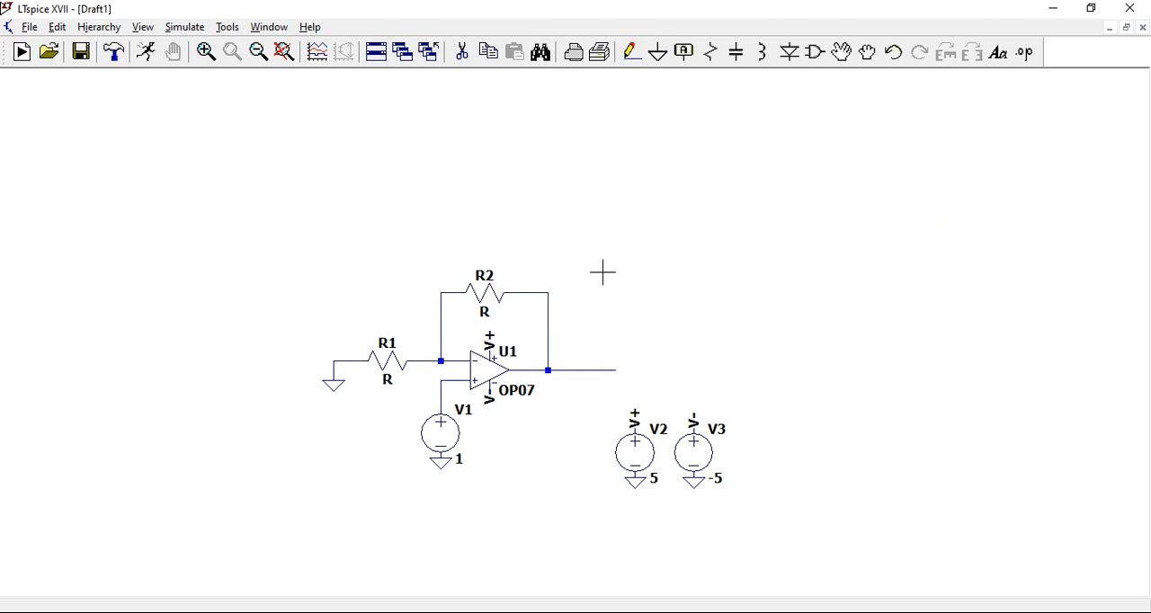
{"action": "mouse_move", "coordinate": [408, 289]}
{"action": "type", "text": "1k"}
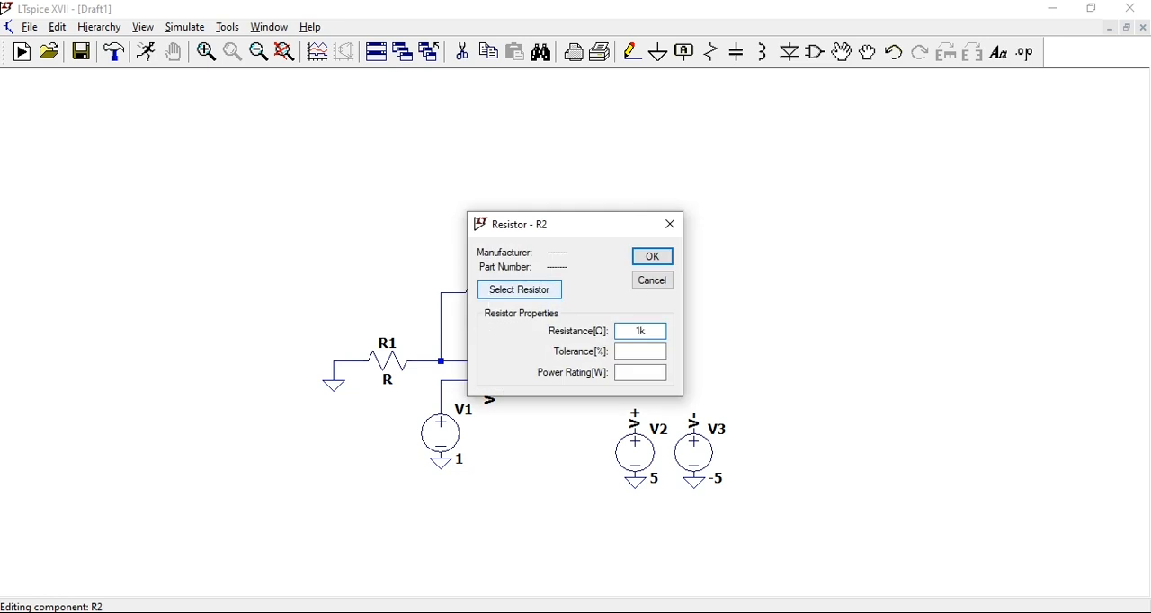
- Set the resistance of R1 and R2 to 1k
{"action": "left_click", "coordinate": [652, 257]}
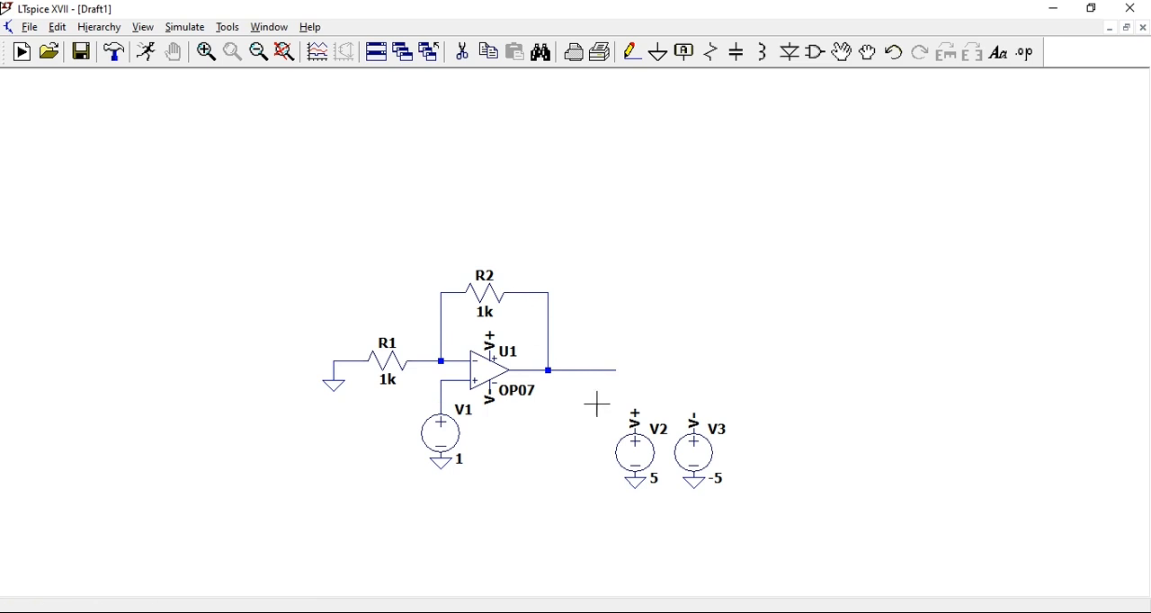
{"action": "mouse_move", "coordinate": [605, 327]}
{"action": "type", "text": "V"}
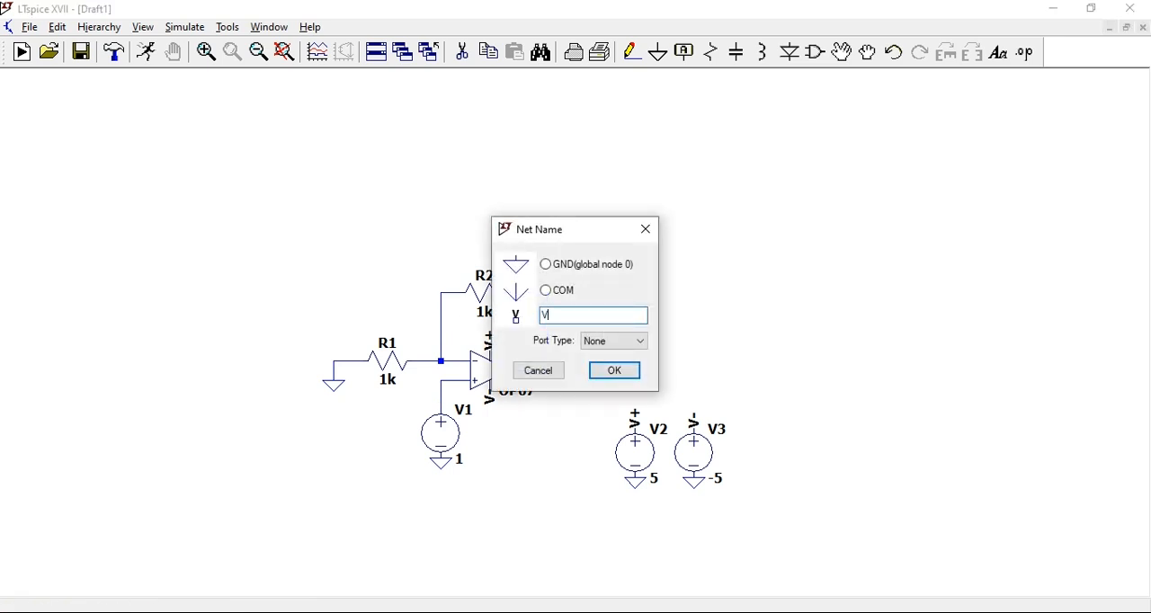
- Place a Vout net label on the op-amp output wire
{"action": "left_click", "coordinate": [614, 371]}
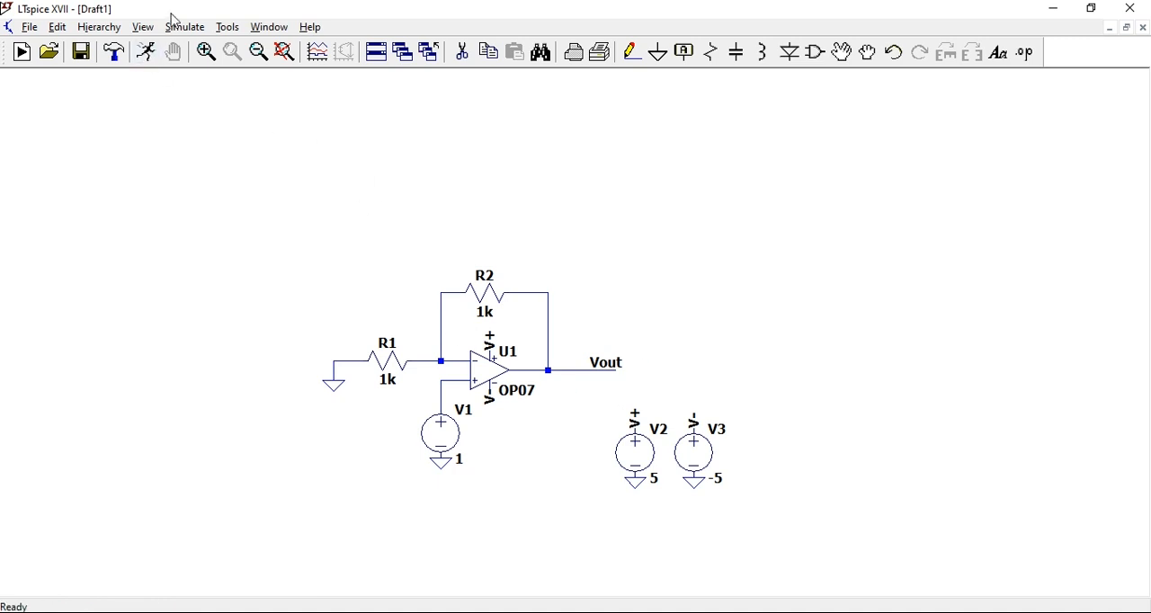
- Add a .tran 5m transient directive and position it below the circuit
{"action": "left_click", "coordinate": [184, 26]}
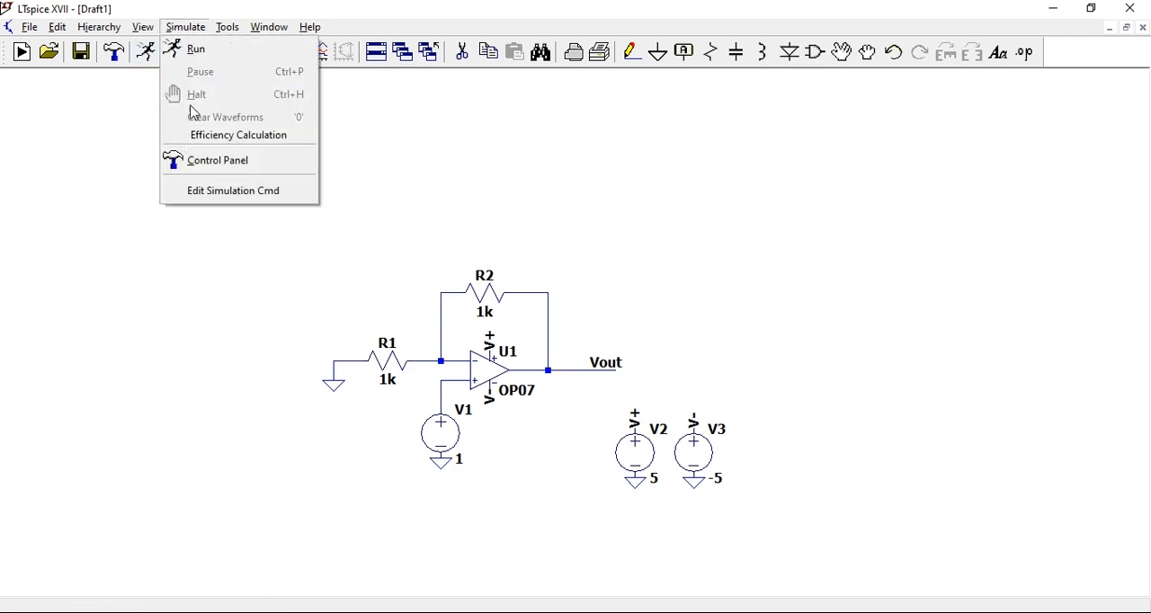
{"action": "left_click", "coordinate": [233, 190]}
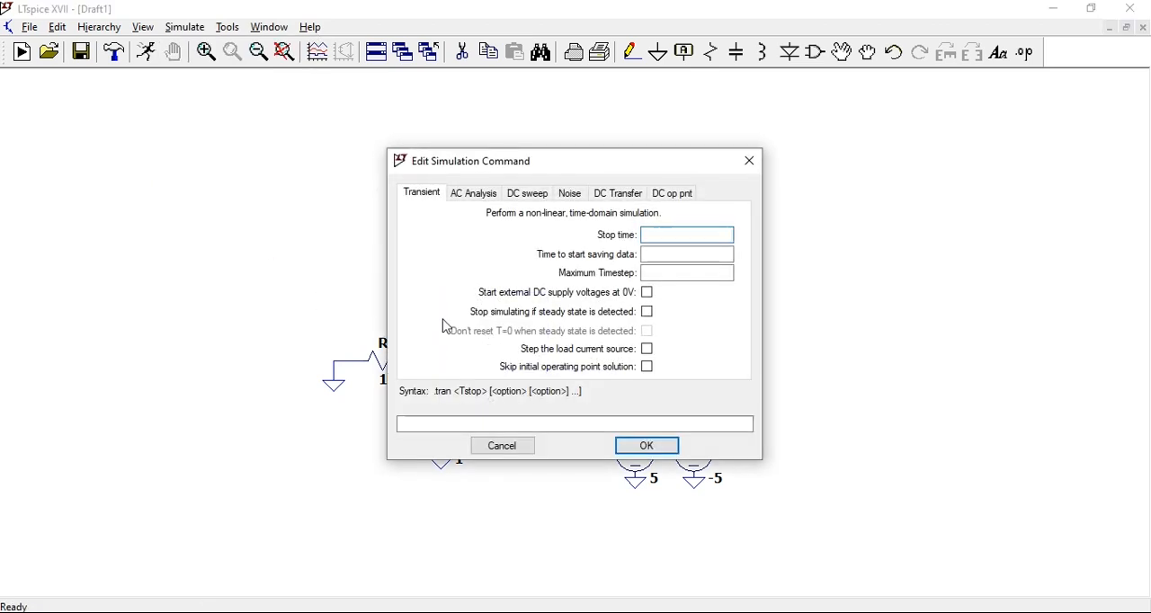
{"action": "left_click", "coordinate": [646, 446]}
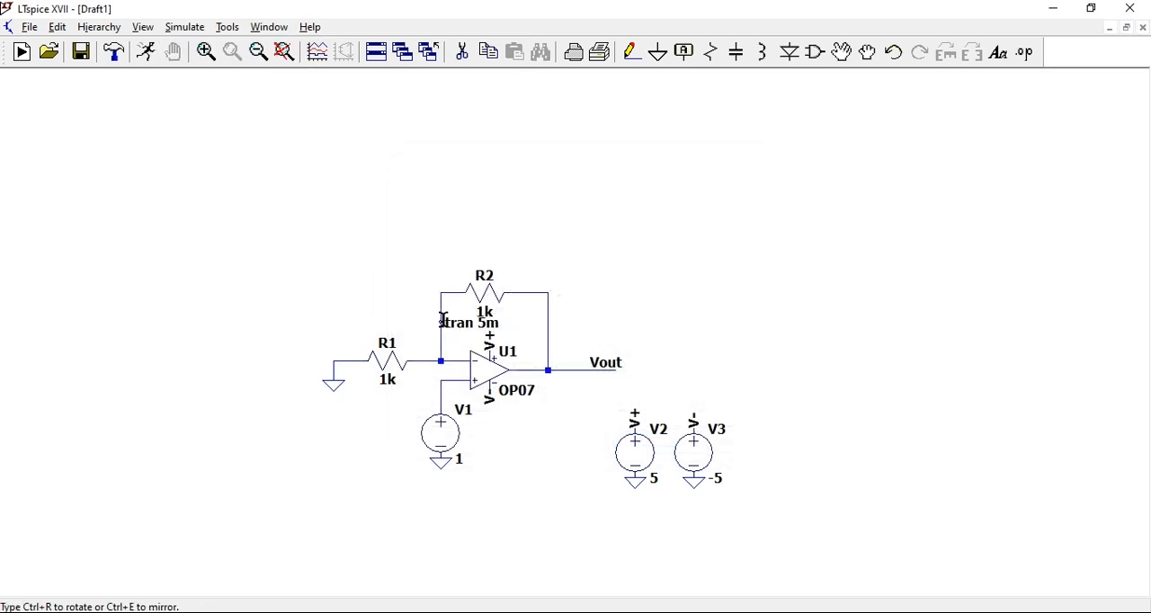
{"action": "left_click_drag", "start_coordinate": [468, 322], "coordinate": [468, 507]}
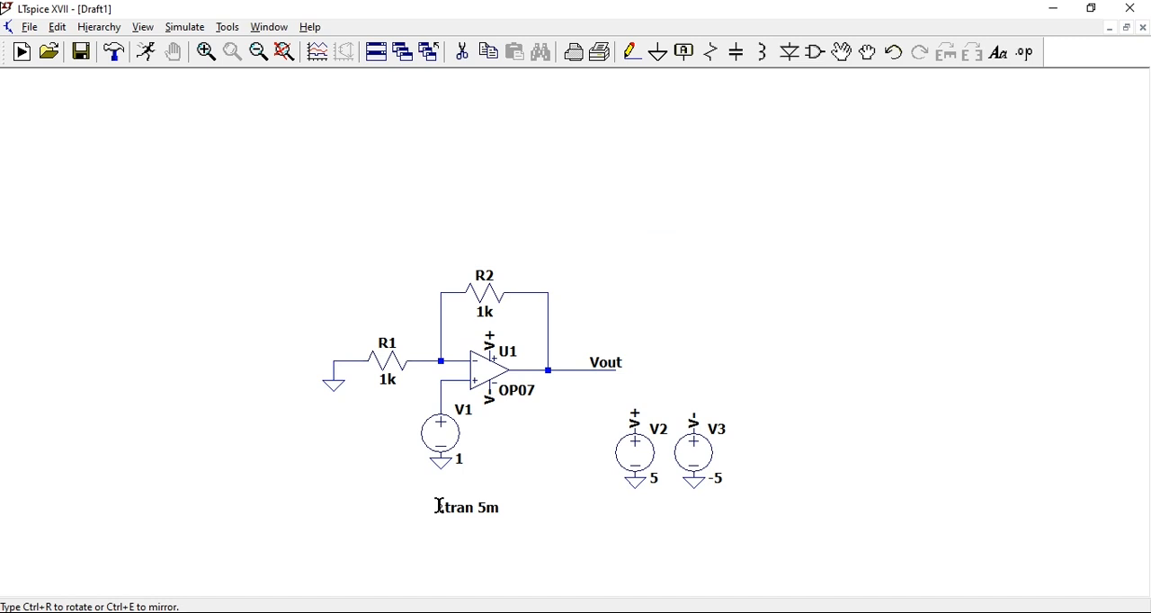
{"action": "left_click", "coordinate": [21, 51]}
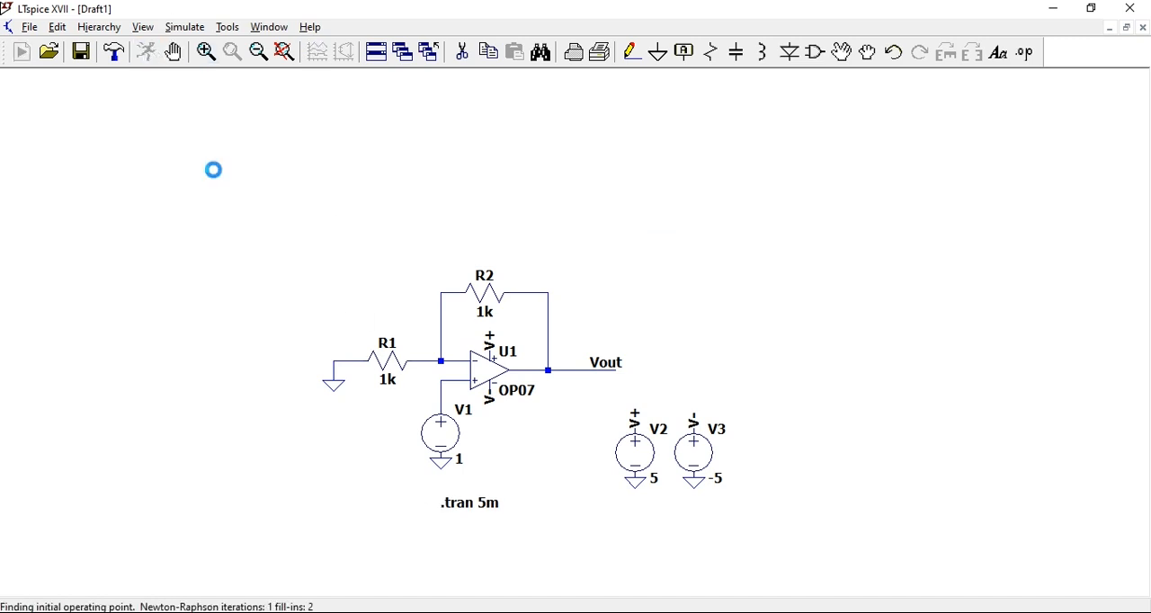
- Plot V(vout) next to V(n002) and read its value with a cursor, about 2 V
{"action": "left_click", "coordinate": [20, 51]}
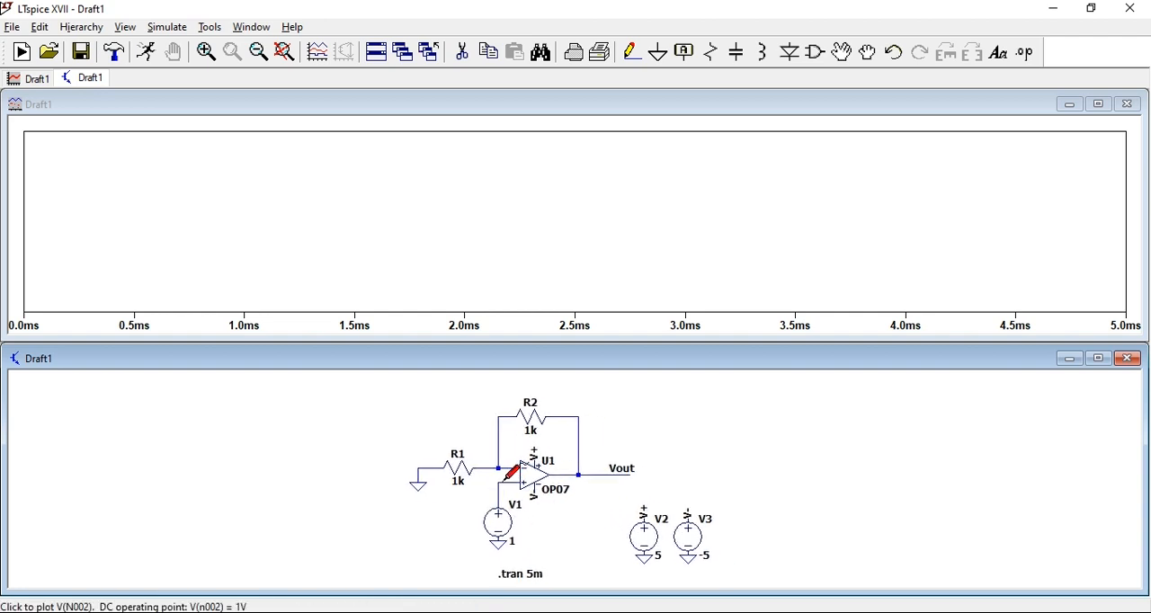
{"action": "left_click", "coordinate": [501, 469]}
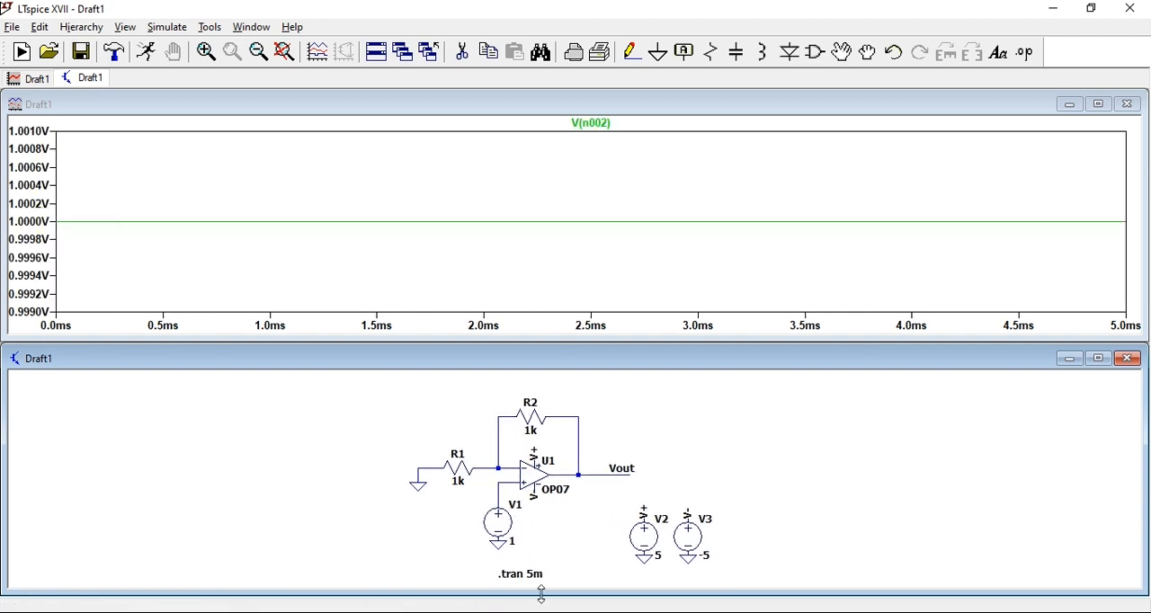
{"action": "mouse_move", "coordinate": [603, 467]}
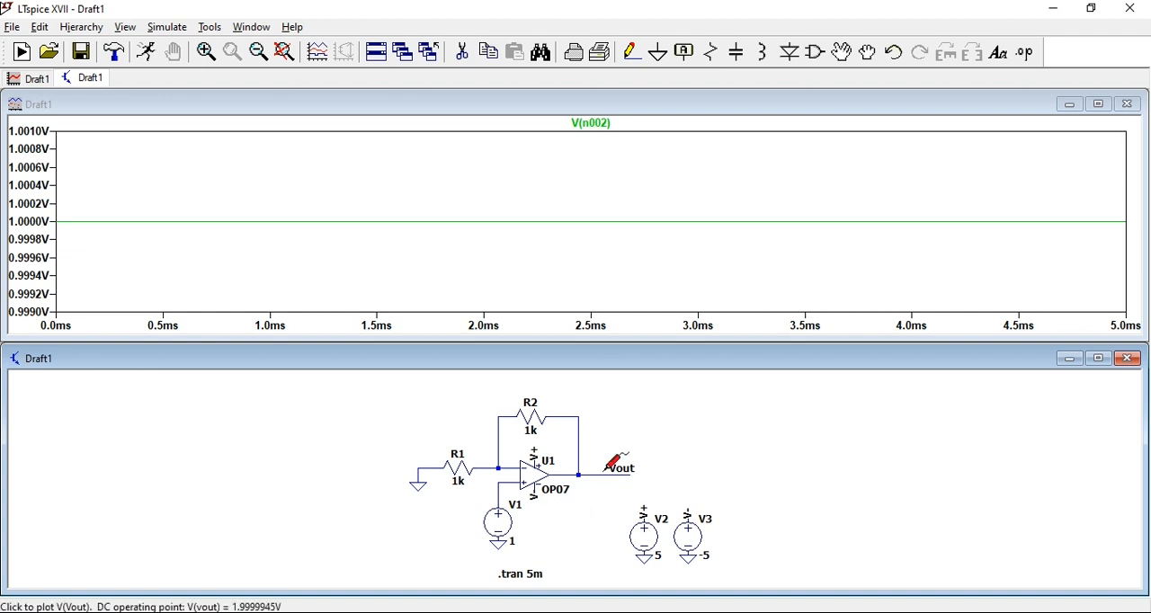
{"action": "left_click", "coordinate": [619, 468]}
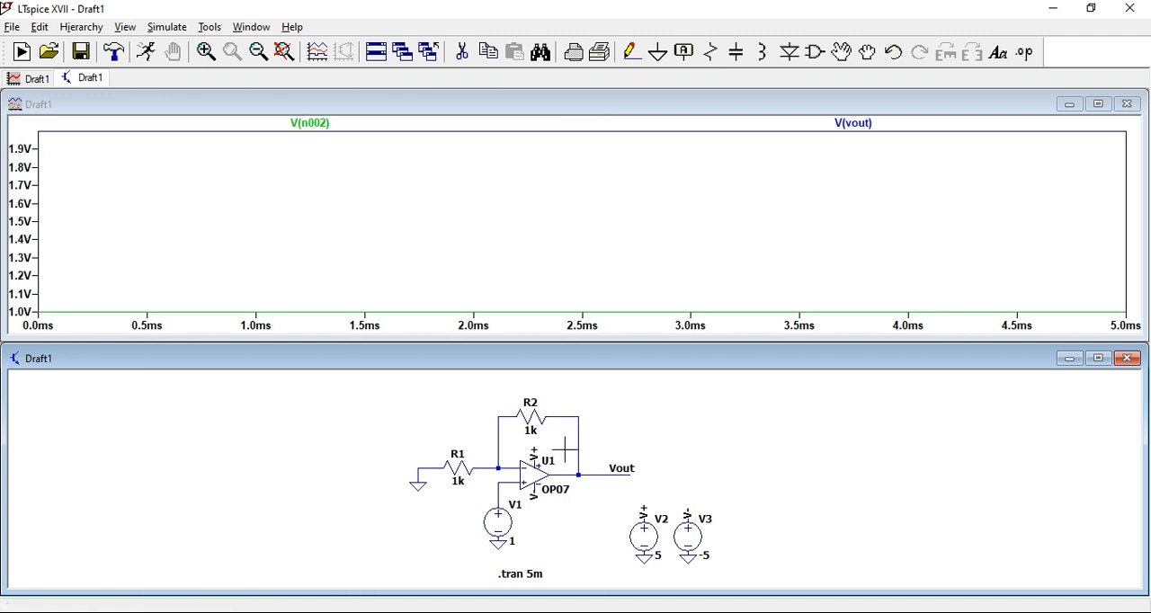
{"action": "left_click", "coordinate": [853, 123]}
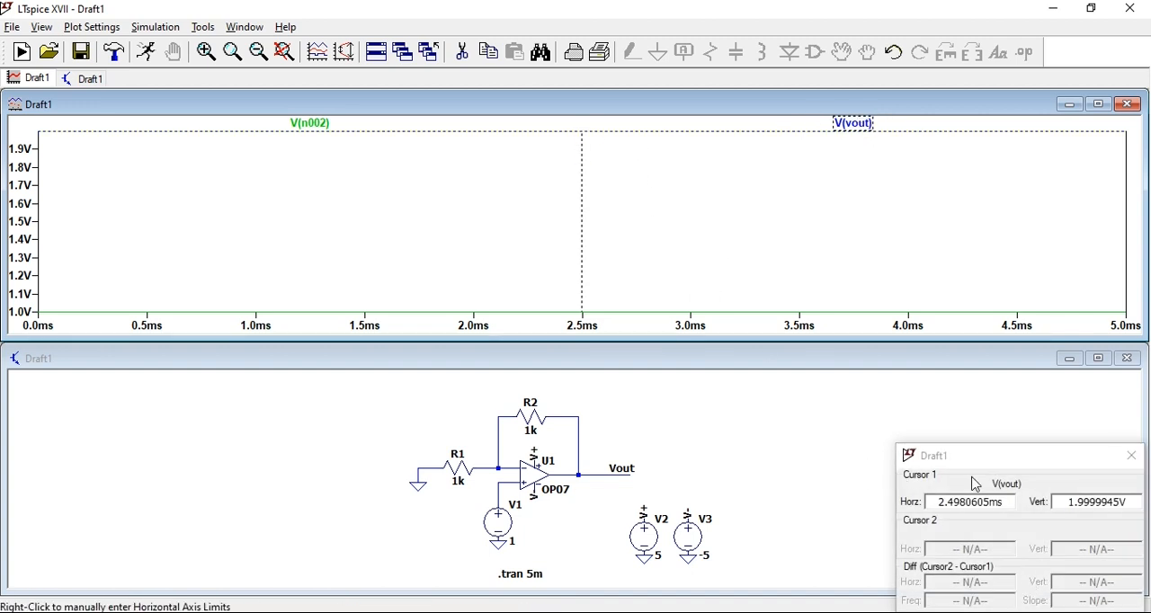
{"action": "triple_click", "coordinate": [1093, 502]}
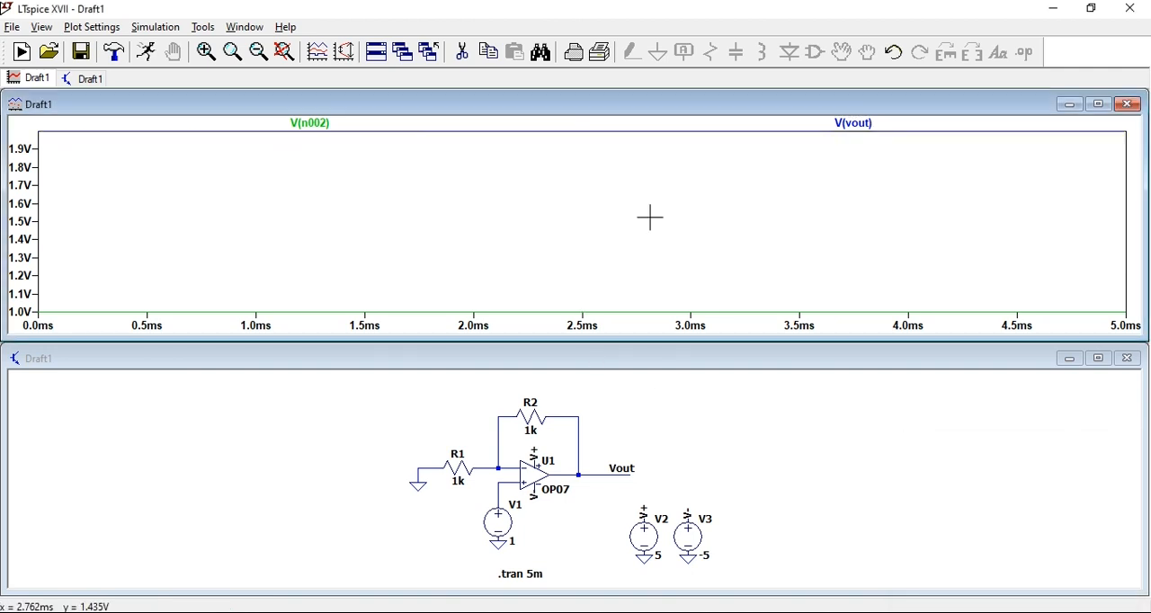
{"action": "mouse_move", "coordinate": [385, 121]}
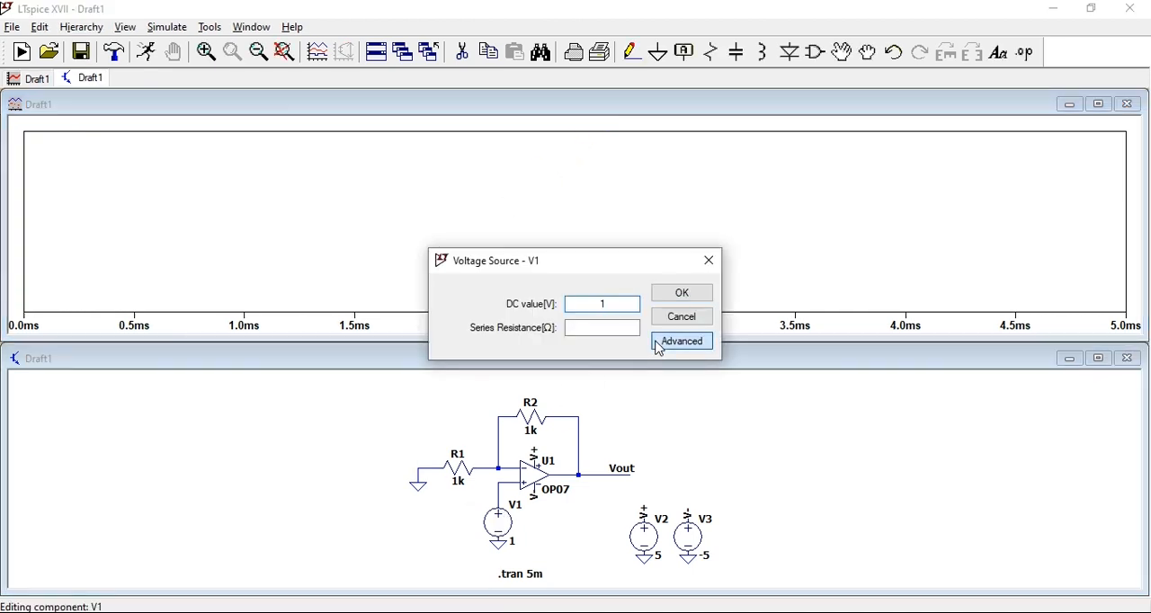
- Make V1 a SINE source with 0 V offset, 1 V amplitude and 1k frequency
{"action": "left_click", "coordinate": [681, 342]}
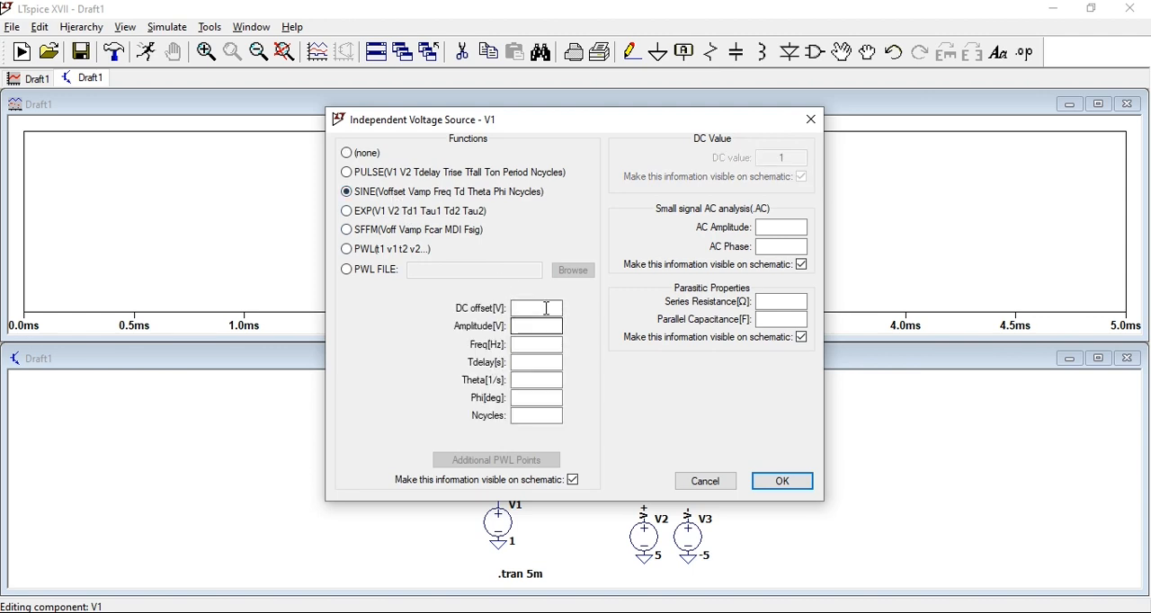
{"action": "type", "text": "0"}
{"action": "left_click", "coordinate": [537, 327]}
{"action": "type", "text": "1"}
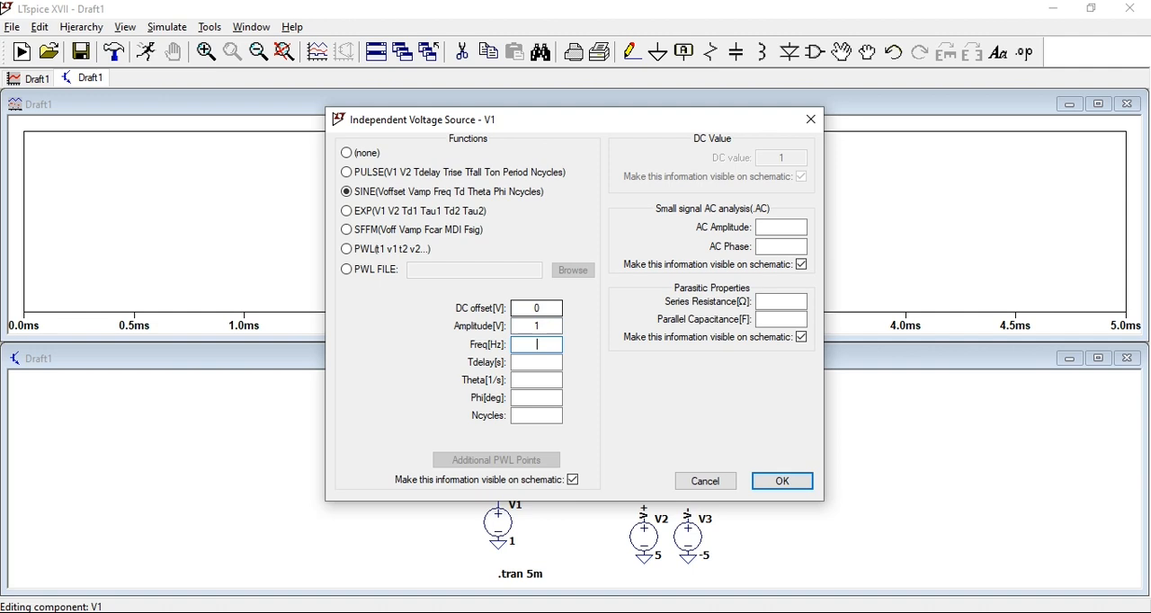
{"action": "left_click", "coordinate": [781, 481]}
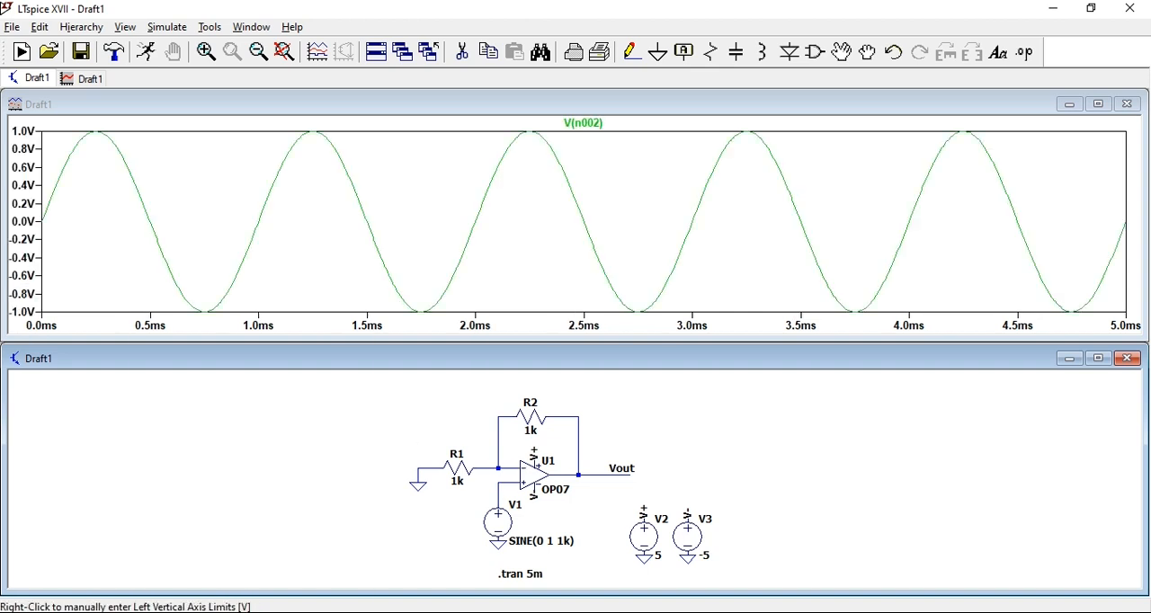
{"action": "mouse_move", "coordinate": [1081, 231]}
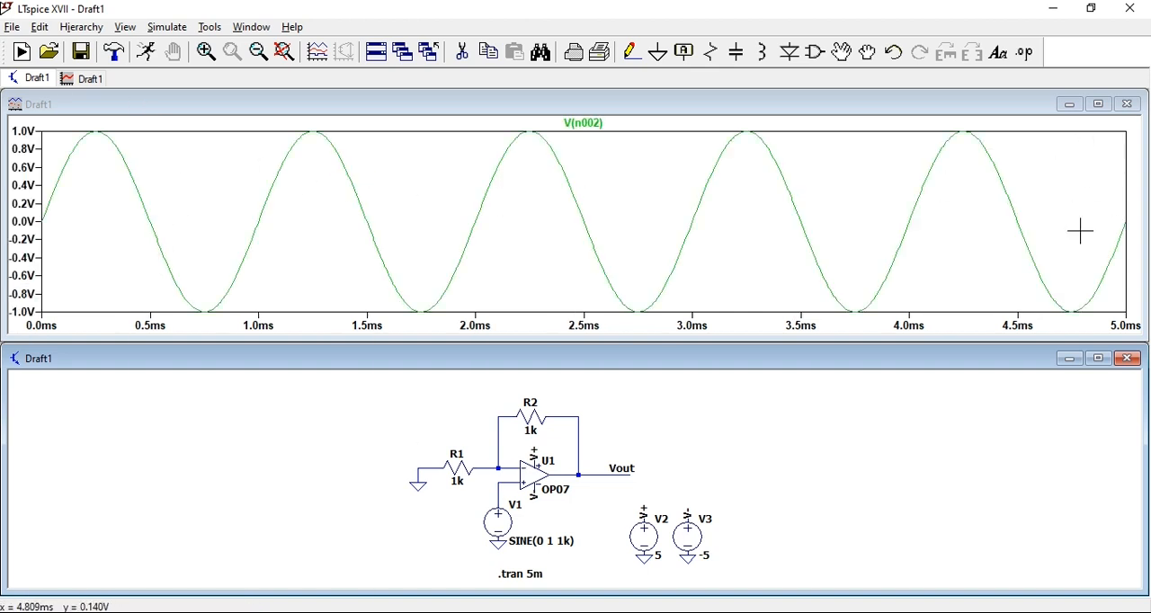
{"action": "mouse_move", "coordinate": [607, 468]}
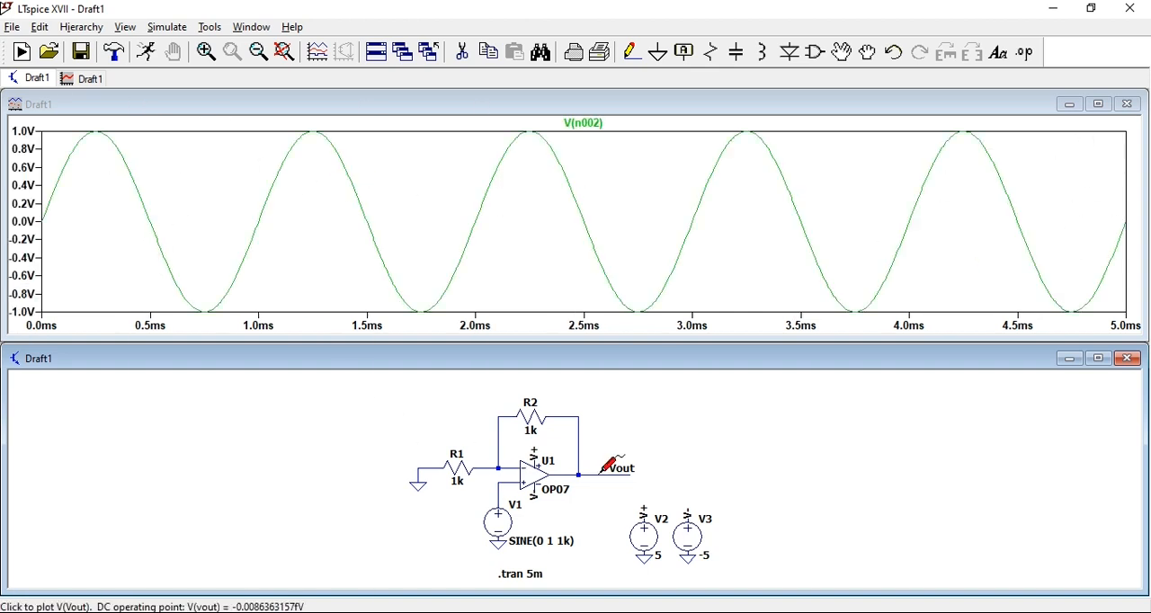
- Probe the Vout net to add the 2 V V(vout) sine to the plot
{"action": "left_click", "coordinate": [616, 469]}
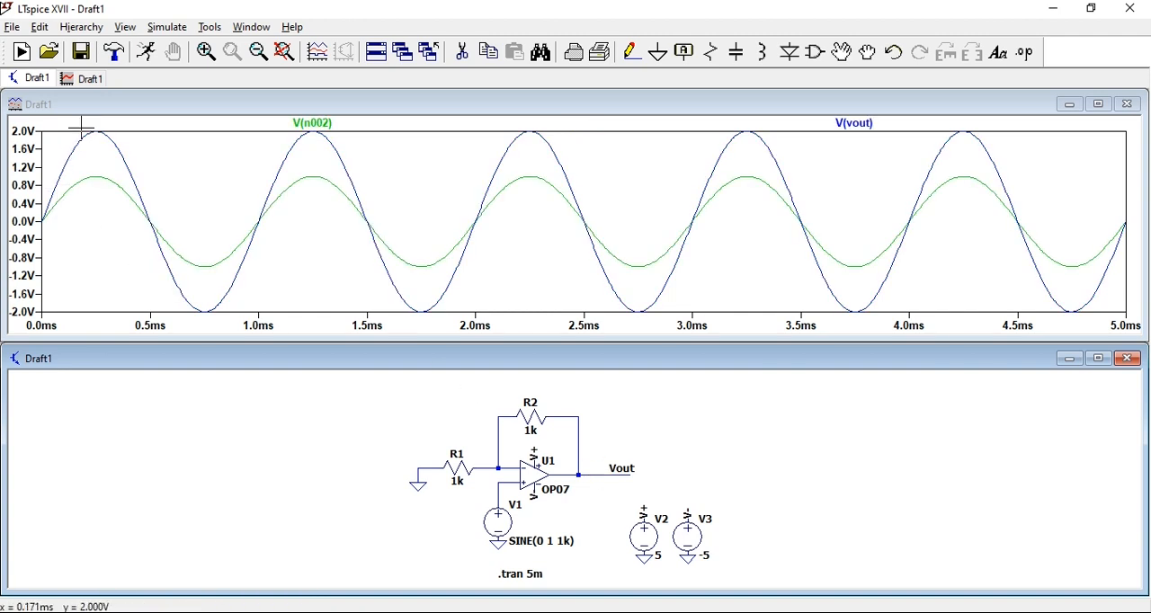
{"action": "mouse_move", "coordinate": [488, 199]}
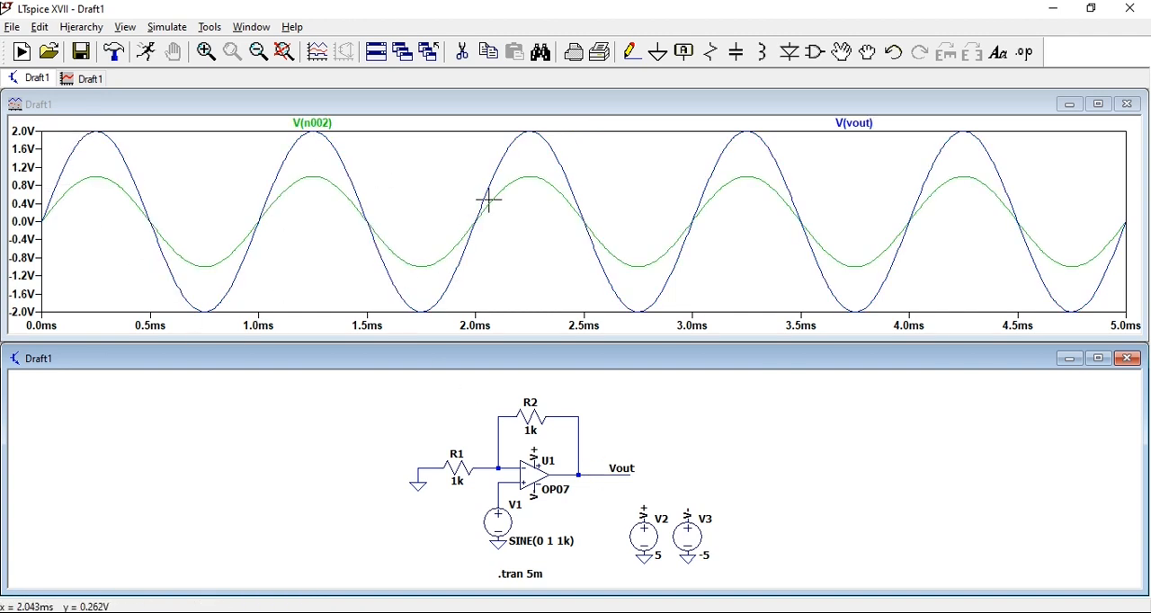
{"action": "mouse_move", "coordinate": [72, 137]}
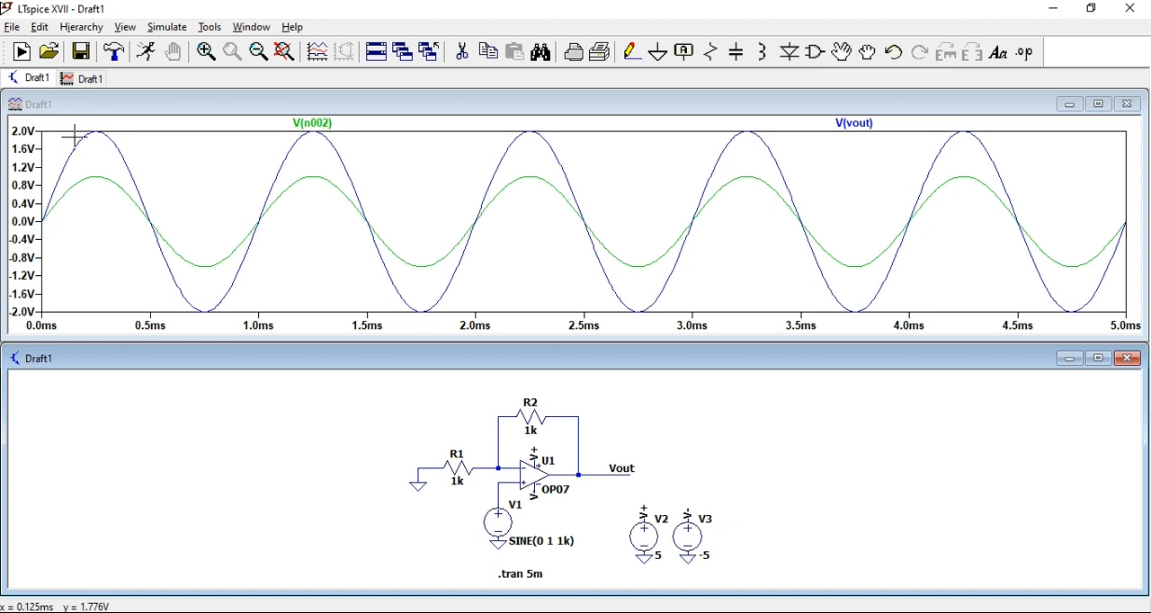
{"action": "mouse_move", "coordinate": [561, 135]}
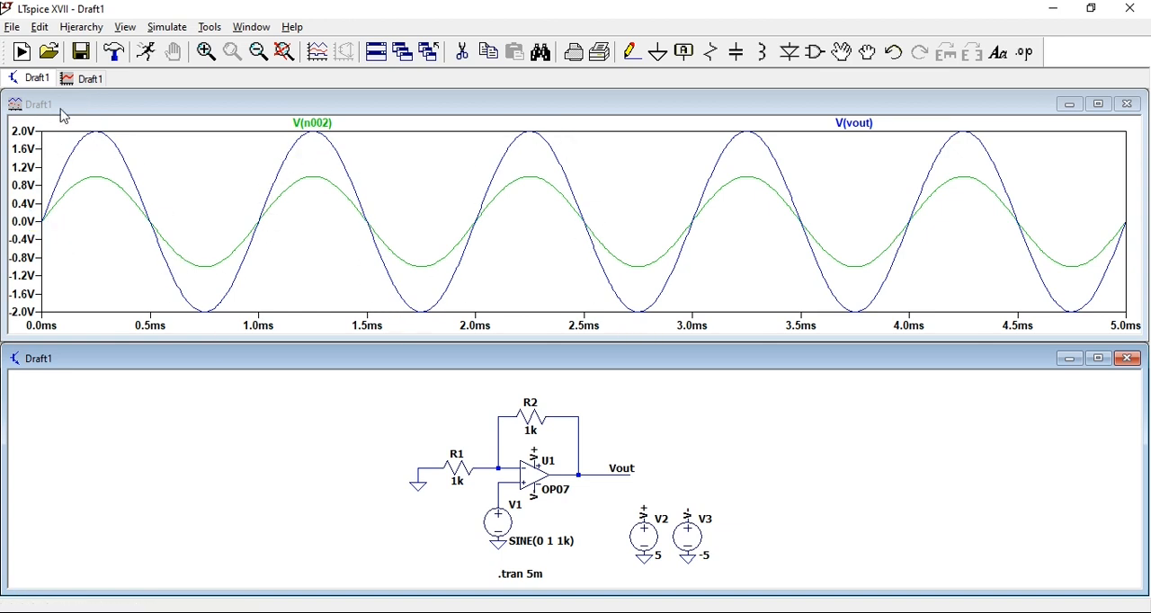
{"action": "mouse_move", "coordinate": [158, 180]}
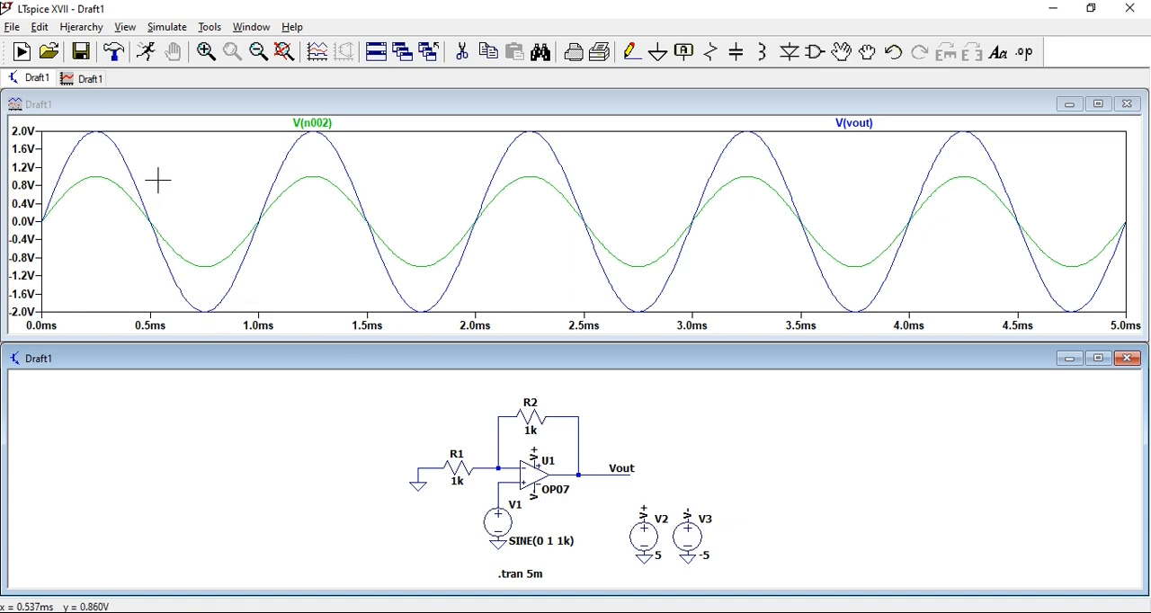
{"action": "mouse_move", "coordinate": [99, 221]}
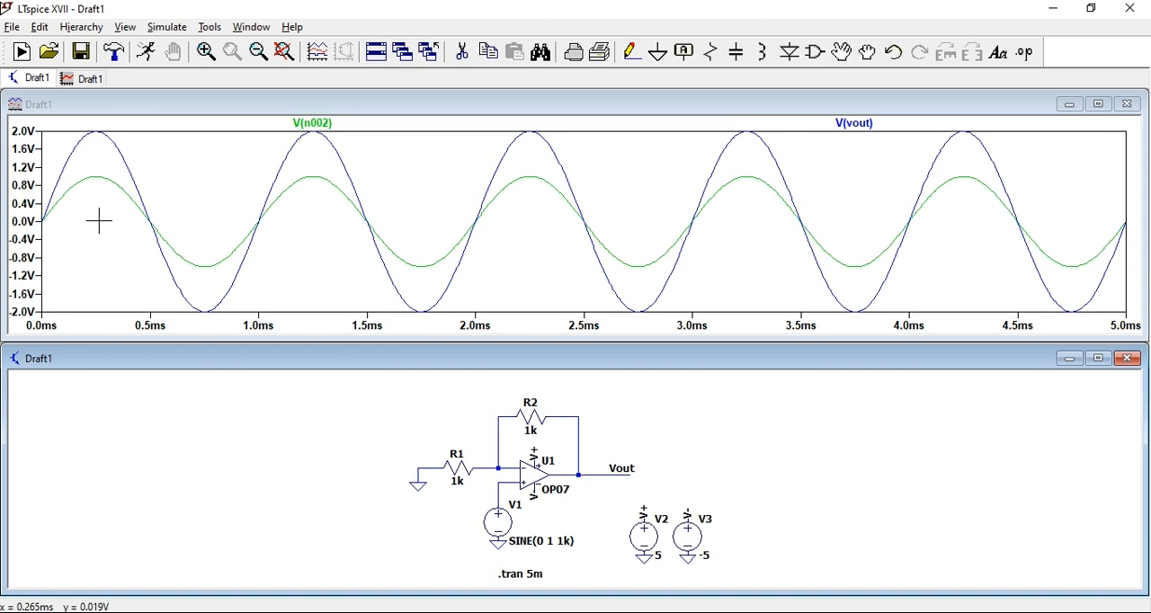
{"action": "mouse_move", "coordinate": [63, 222]}
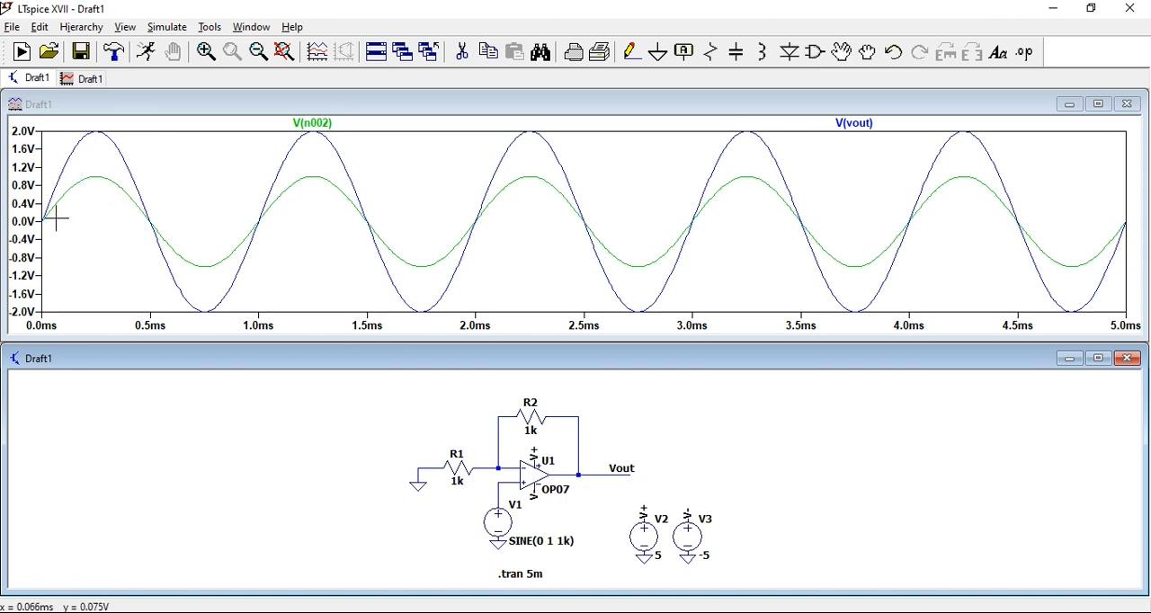
{"action": "mouse_move", "coordinate": [95, 135]}
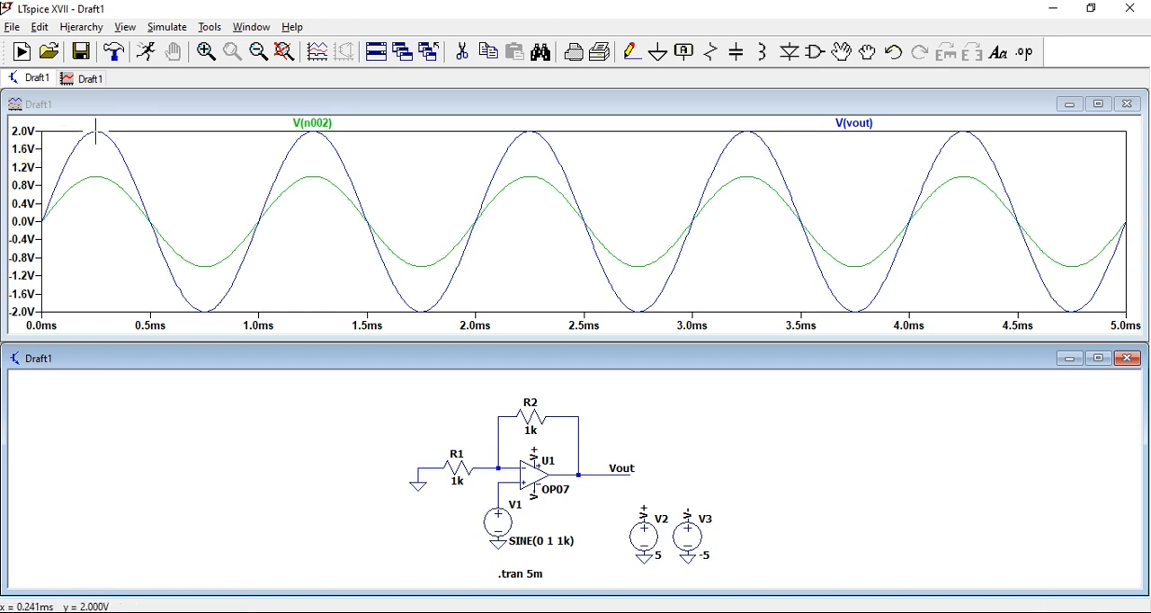
{"action": "mouse_move", "coordinate": [671, 266]}
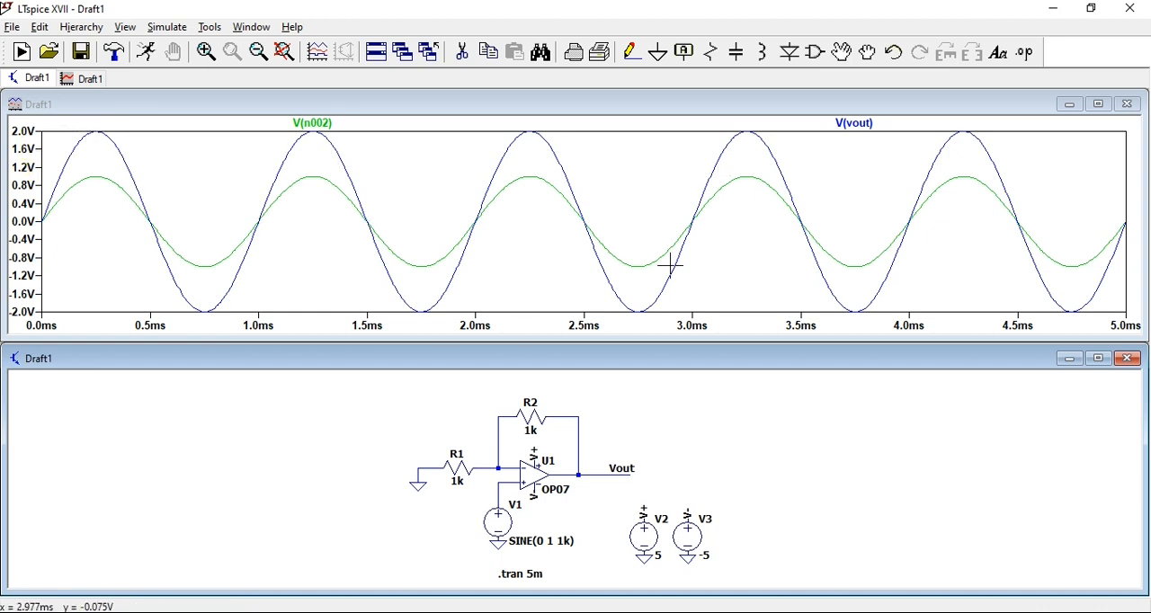
{"action": "mouse_move", "coordinate": [742, 416]}
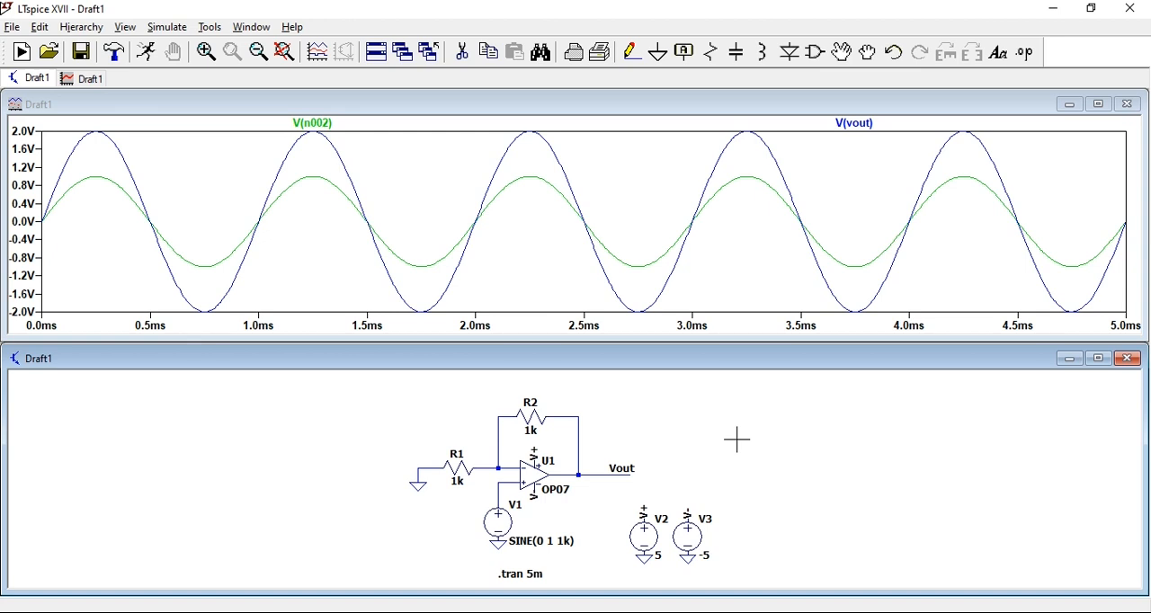
{"action": "mouse_move", "coordinate": [732, 476]}
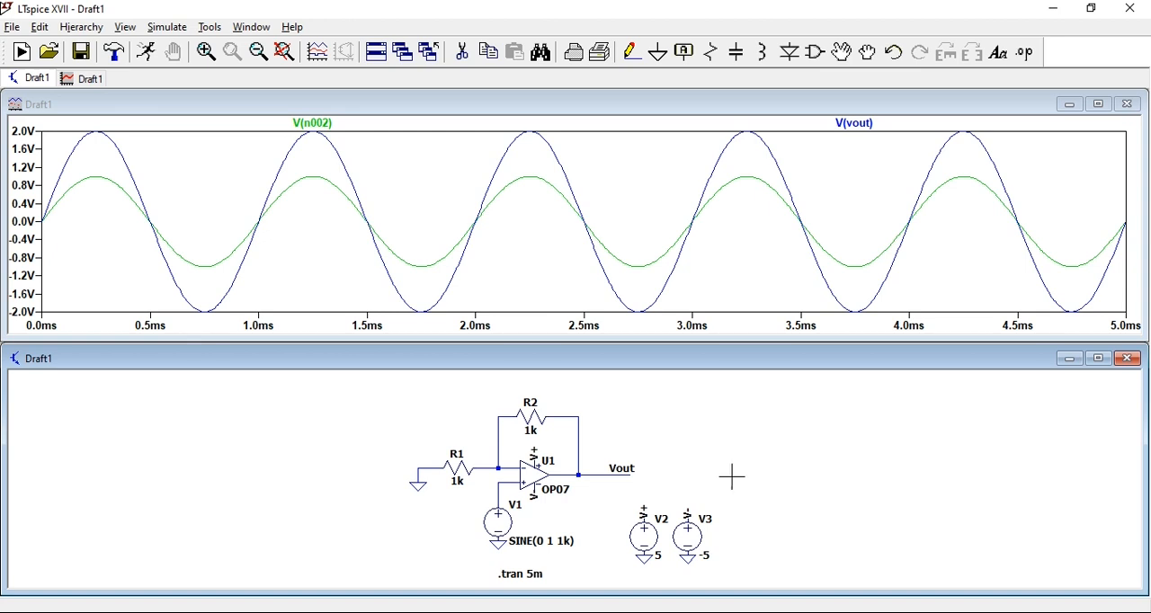